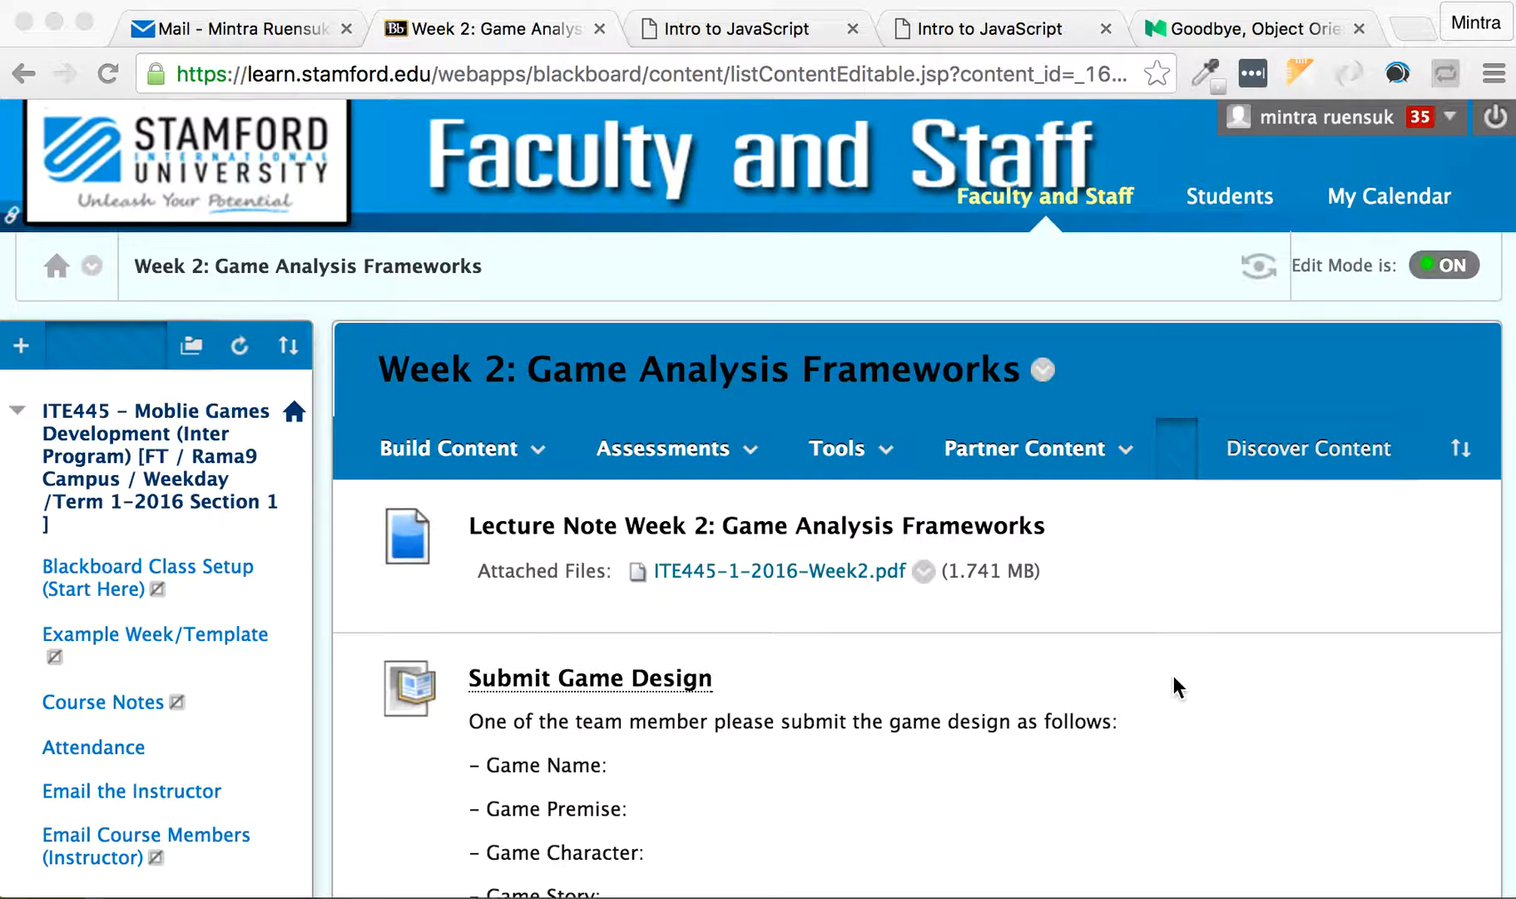
# Switch to the number-box game in Chrome and reveal the hidden black box (value 0)
pyautogui.scroll(-3)
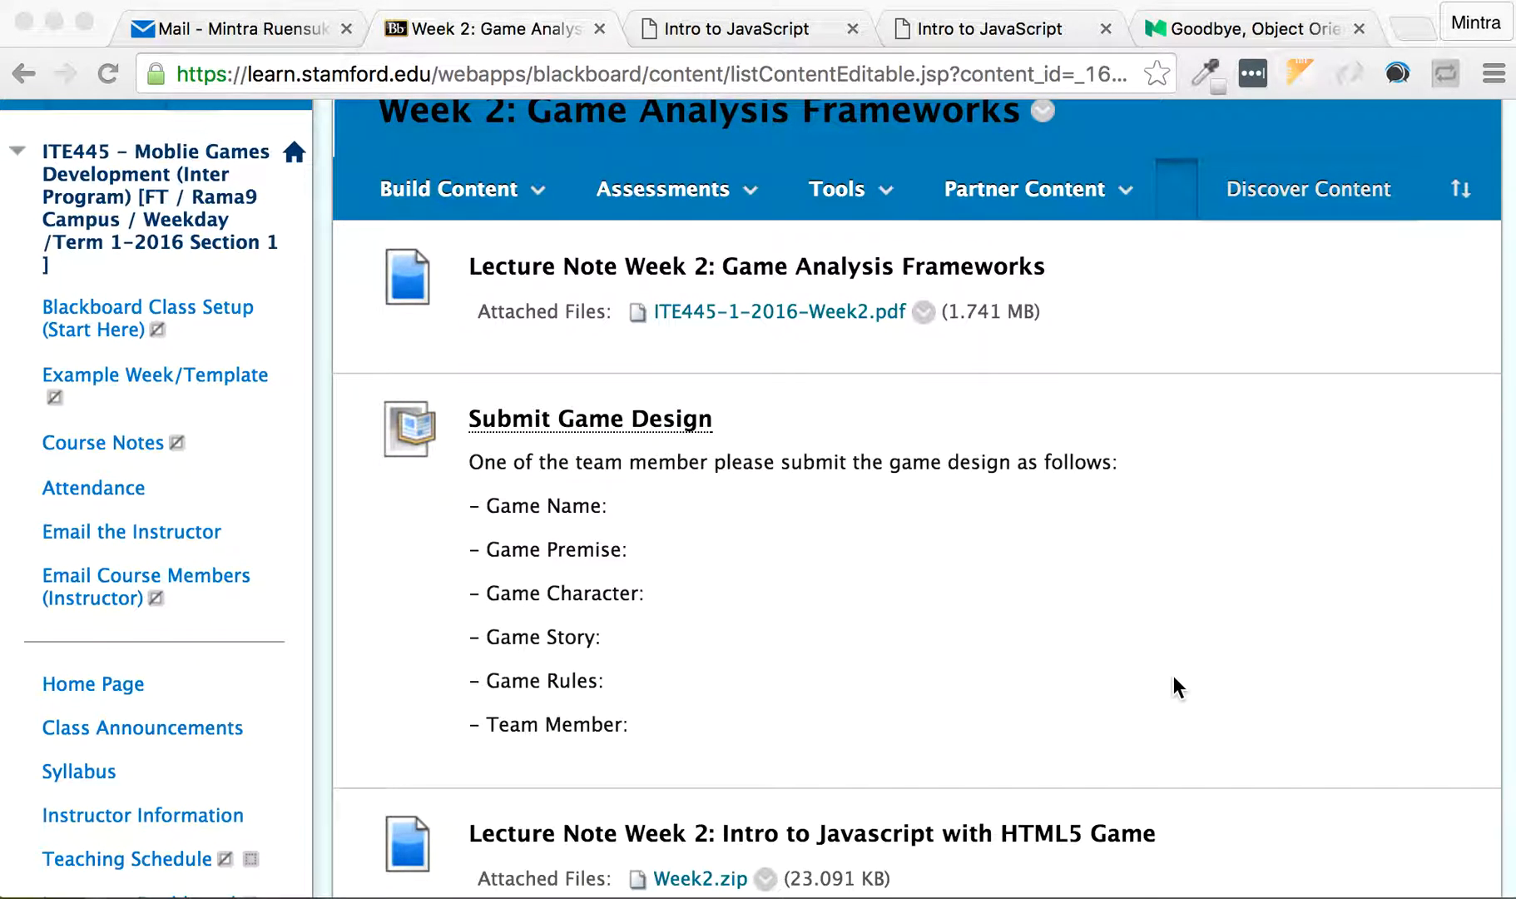
pyautogui.moveTo(1020, 394)
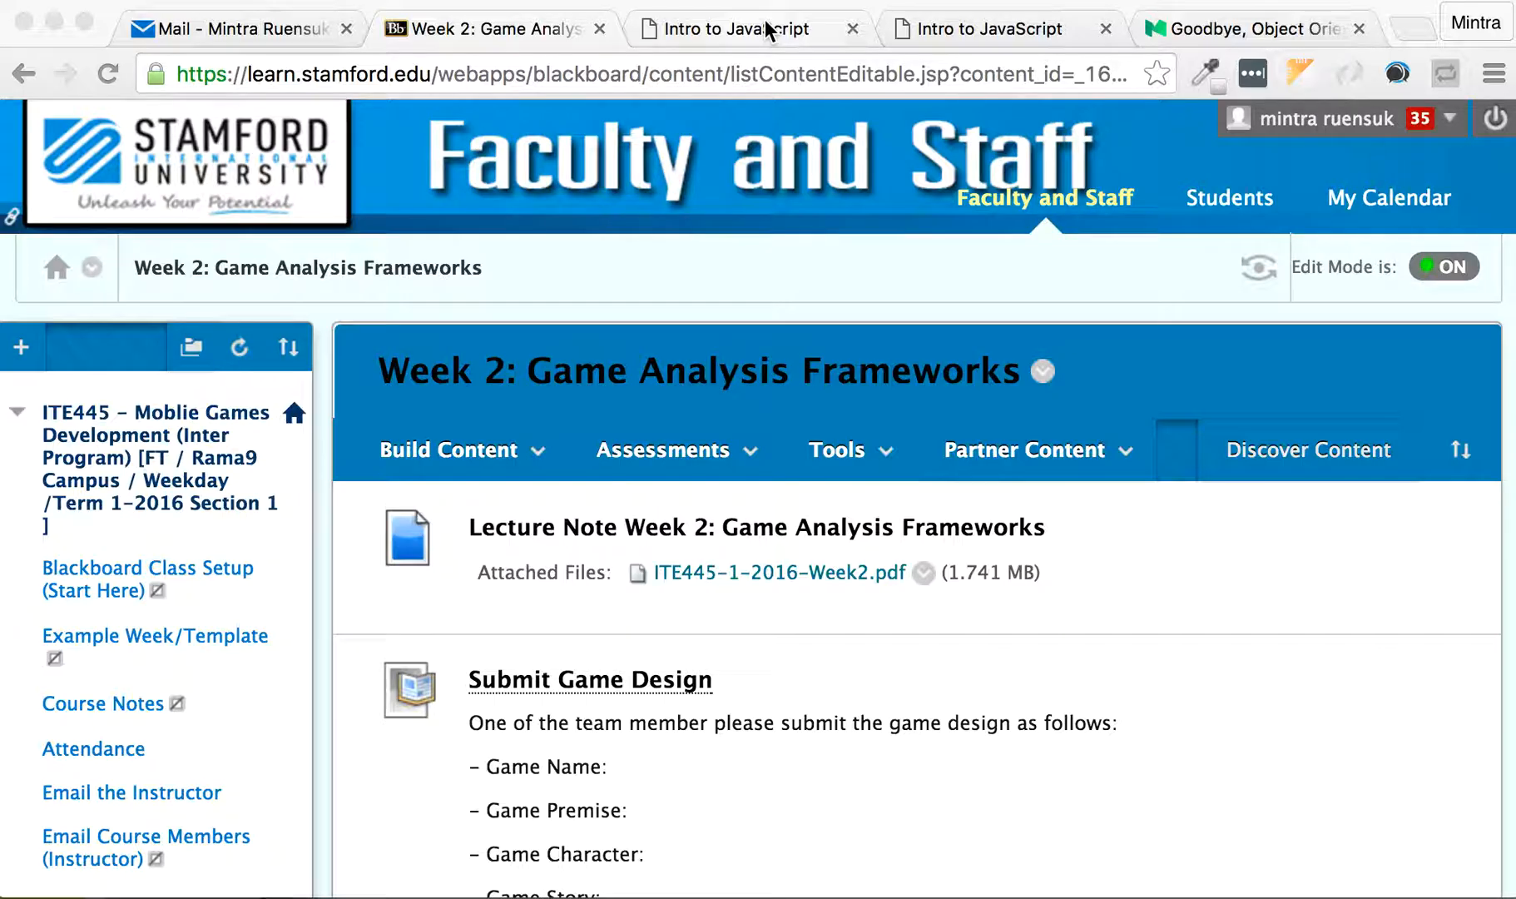
pyautogui.click(742, 29)
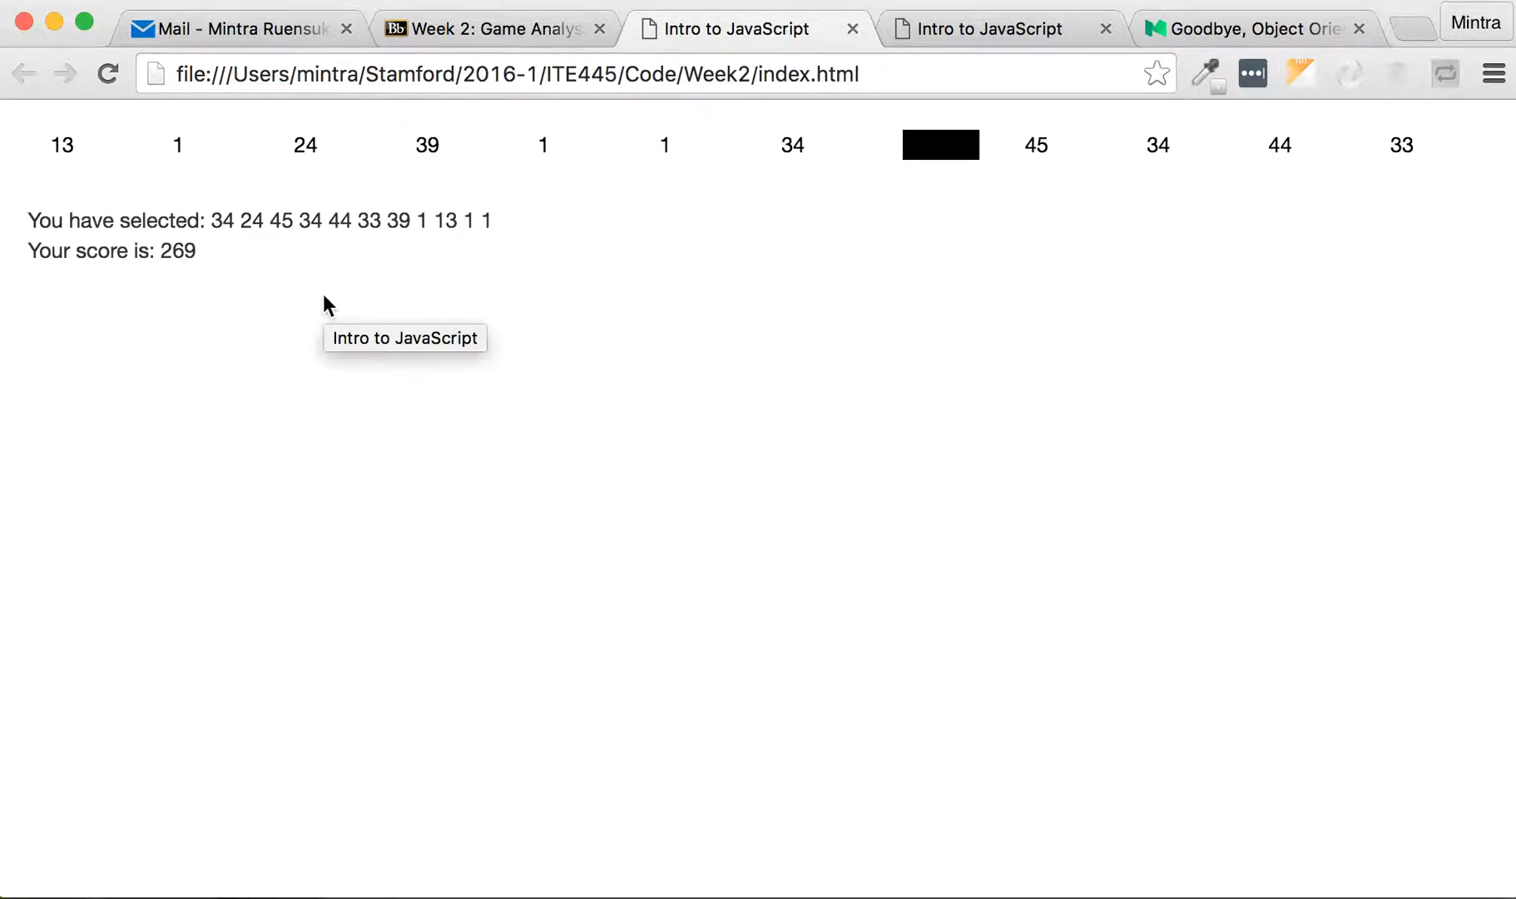
pyautogui.moveTo(963, 321)
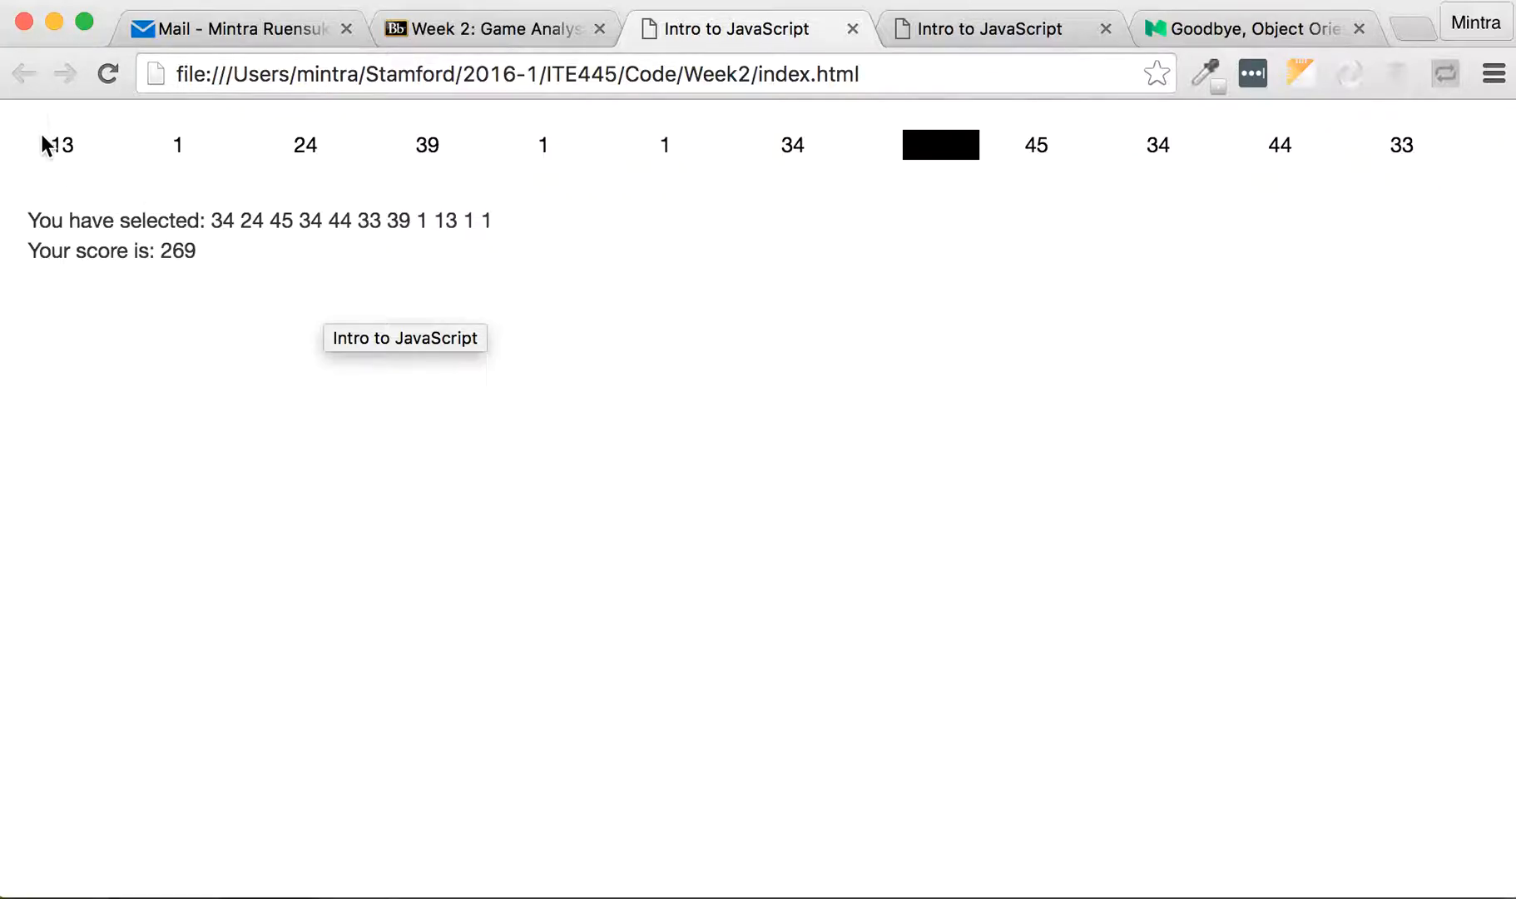
pyautogui.moveTo(1463, 176)
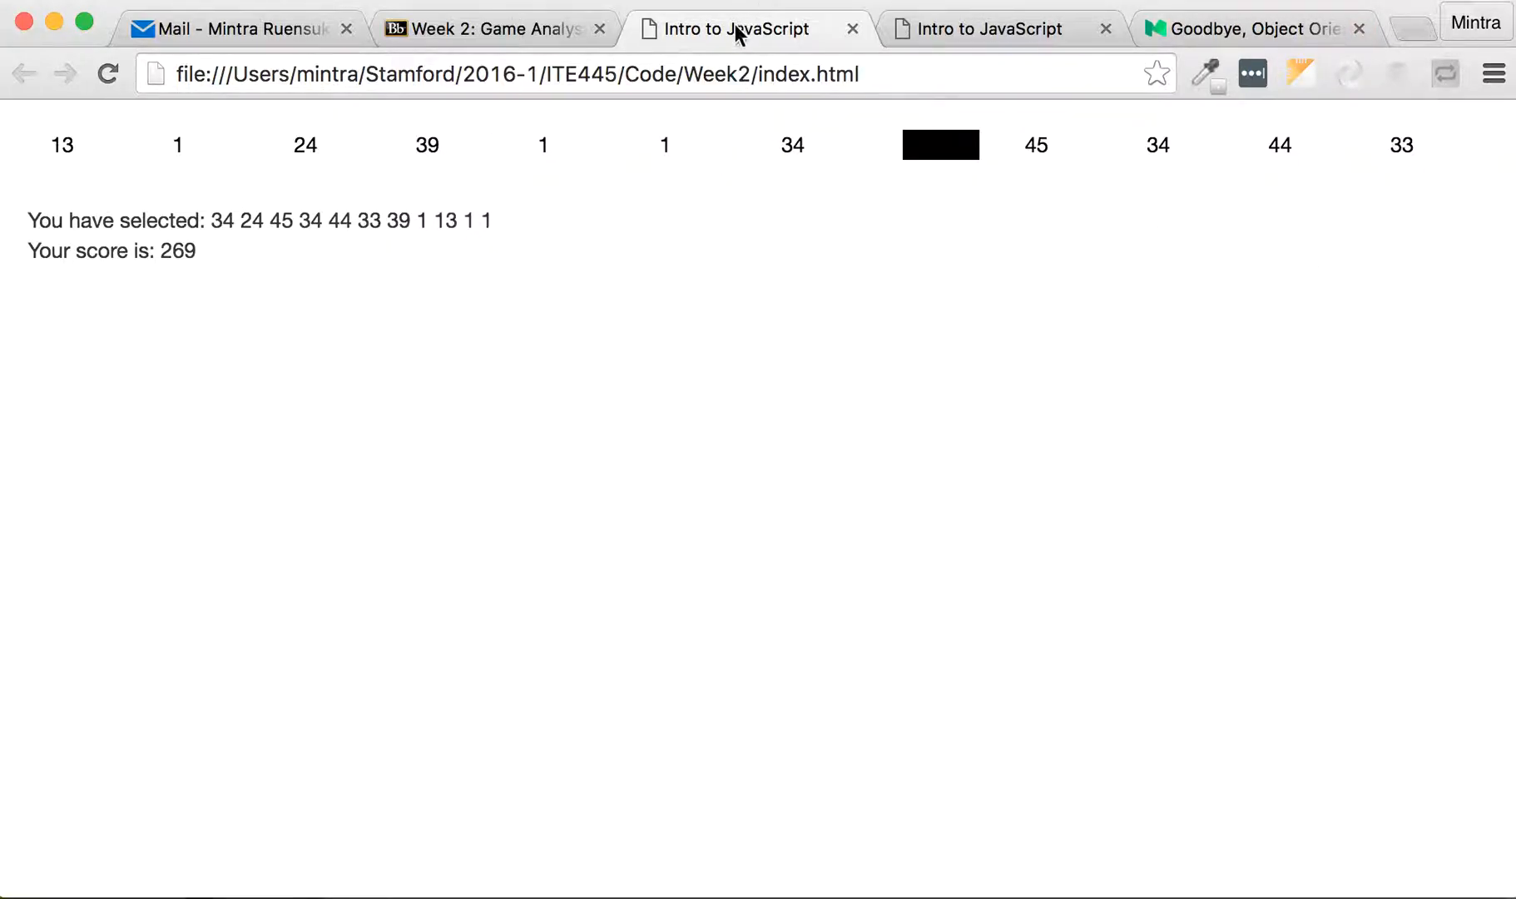
pyautogui.moveTo(270, 210)
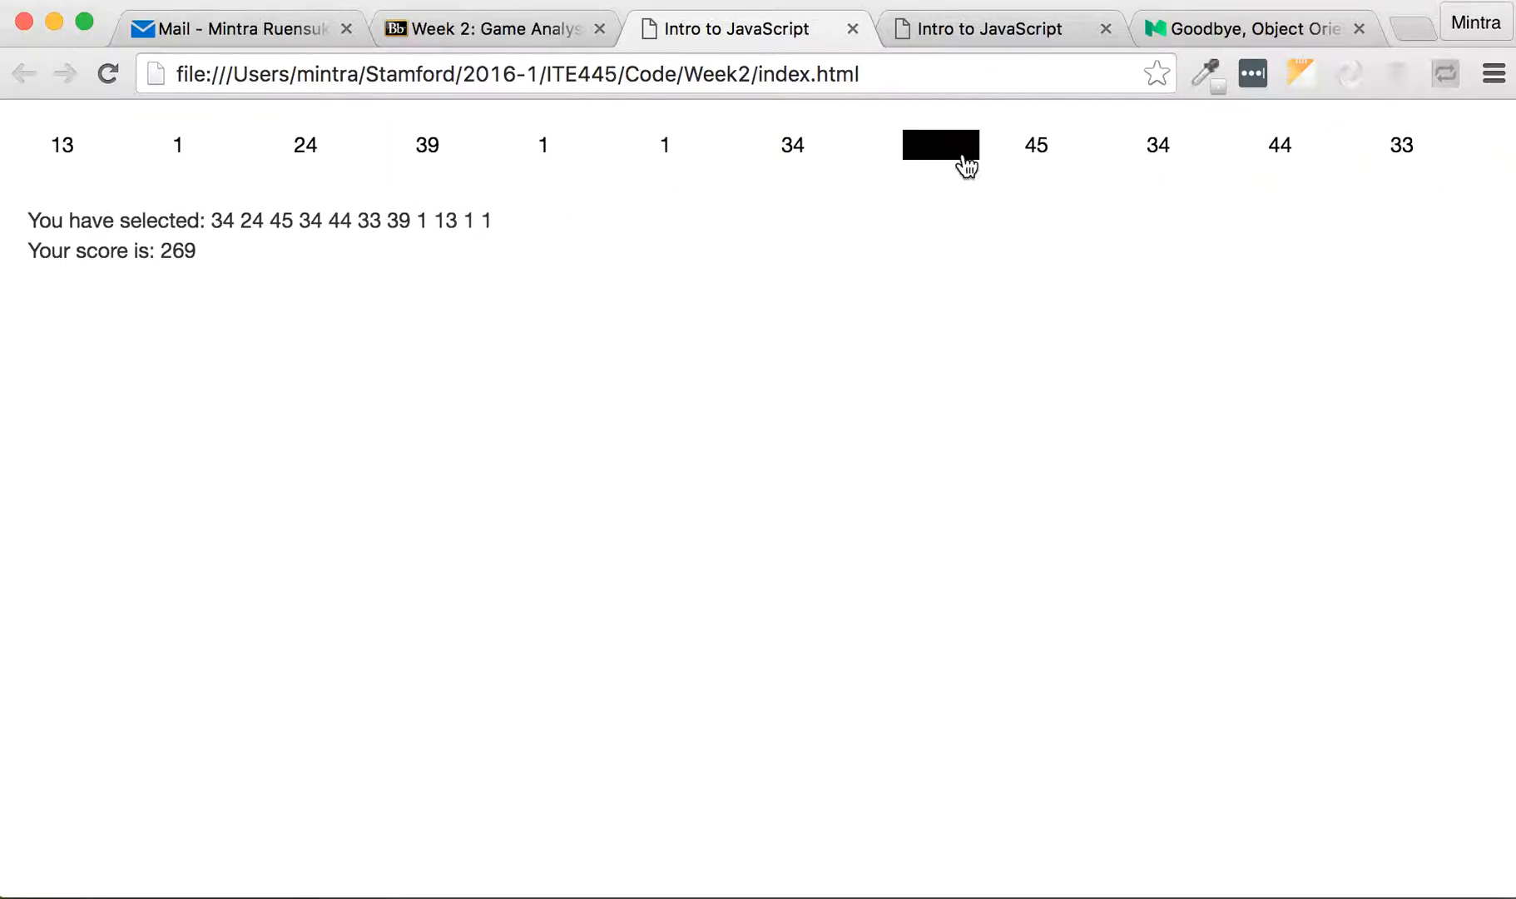
pyautogui.moveTo(973, 171)
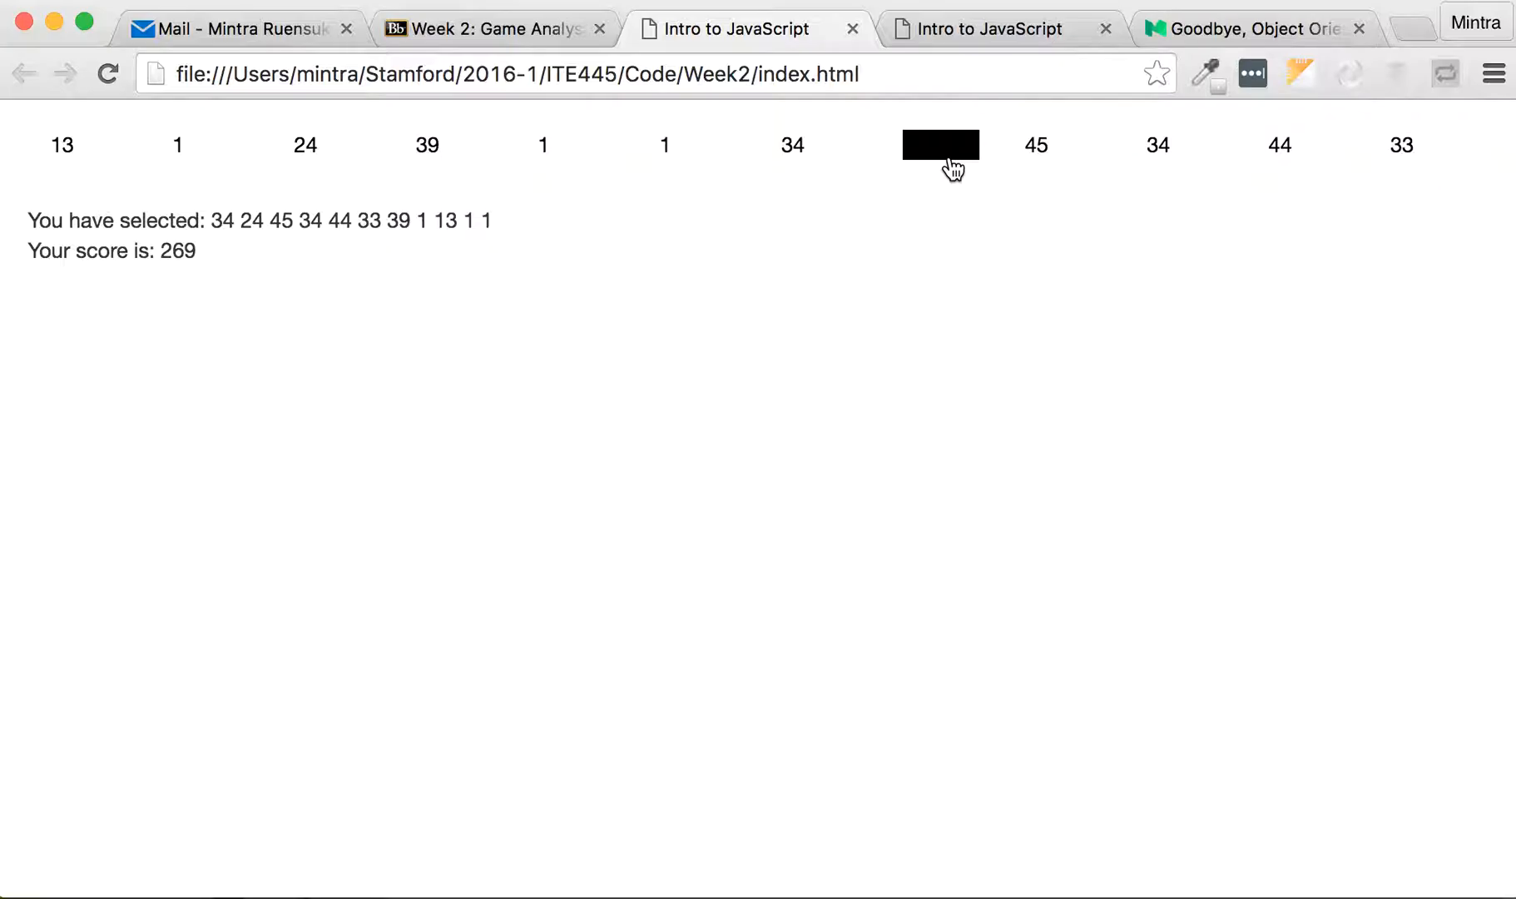
pyautogui.moveTo(161, 218)
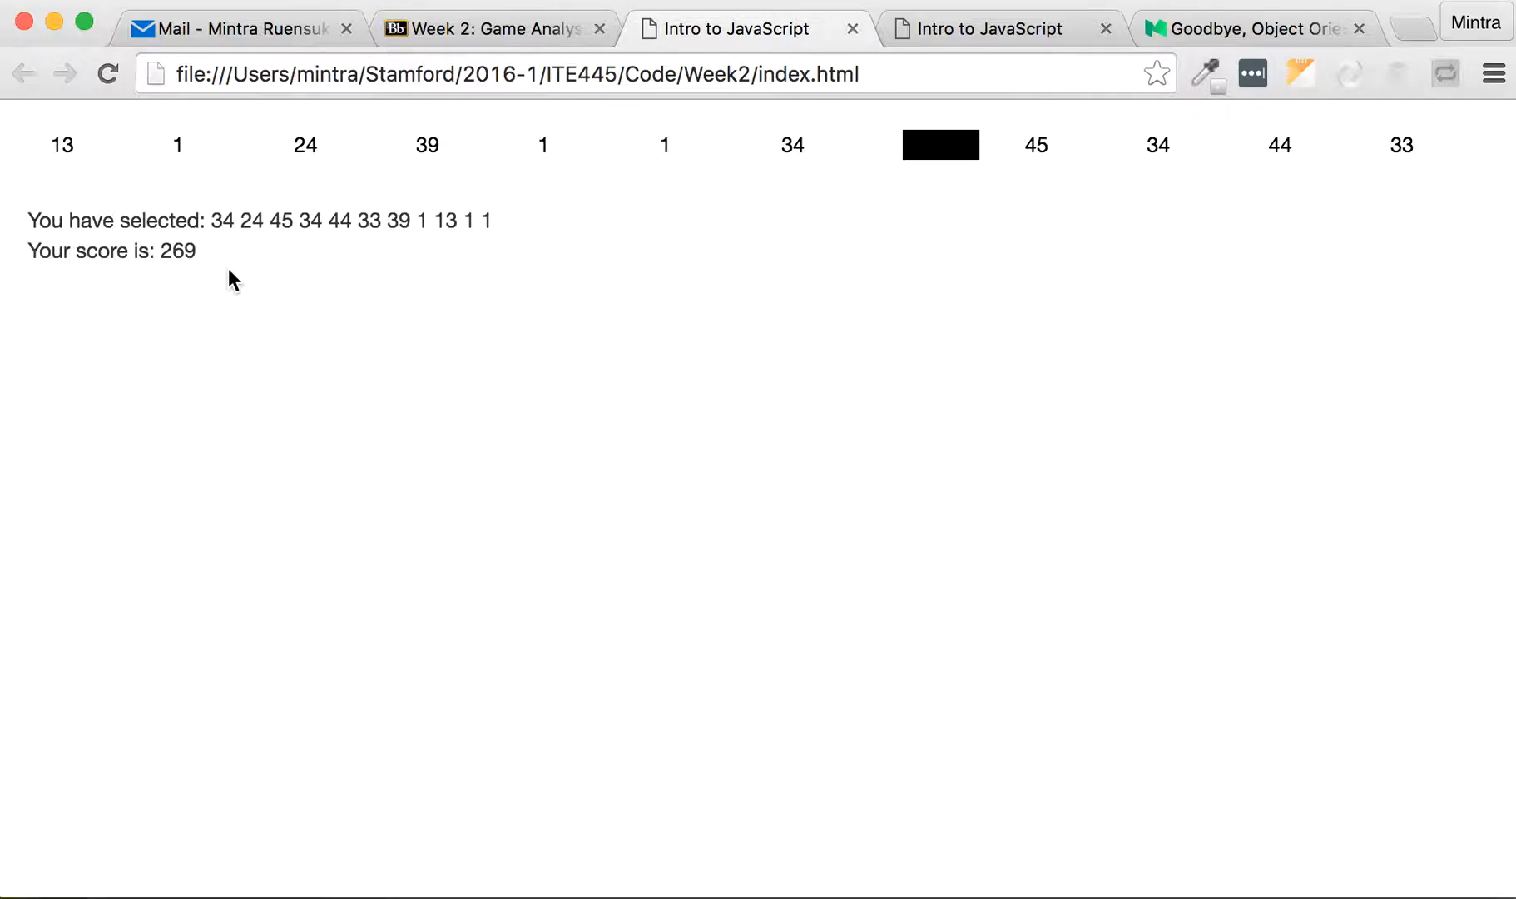
pyautogui.moveTo(225, 230)
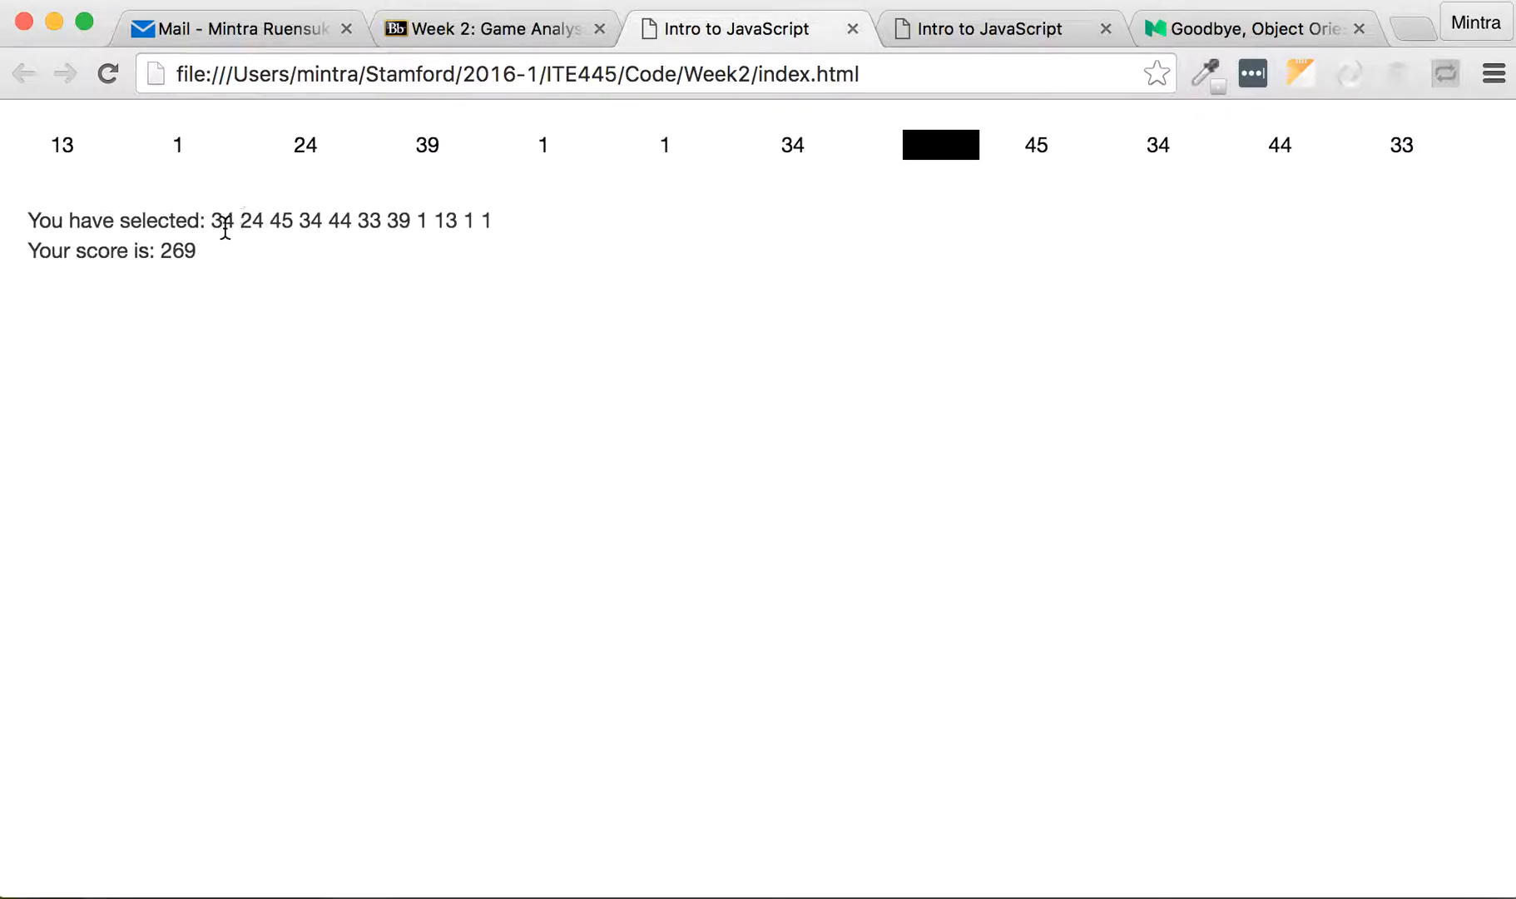
pyautogui.moveTo(231, 243)
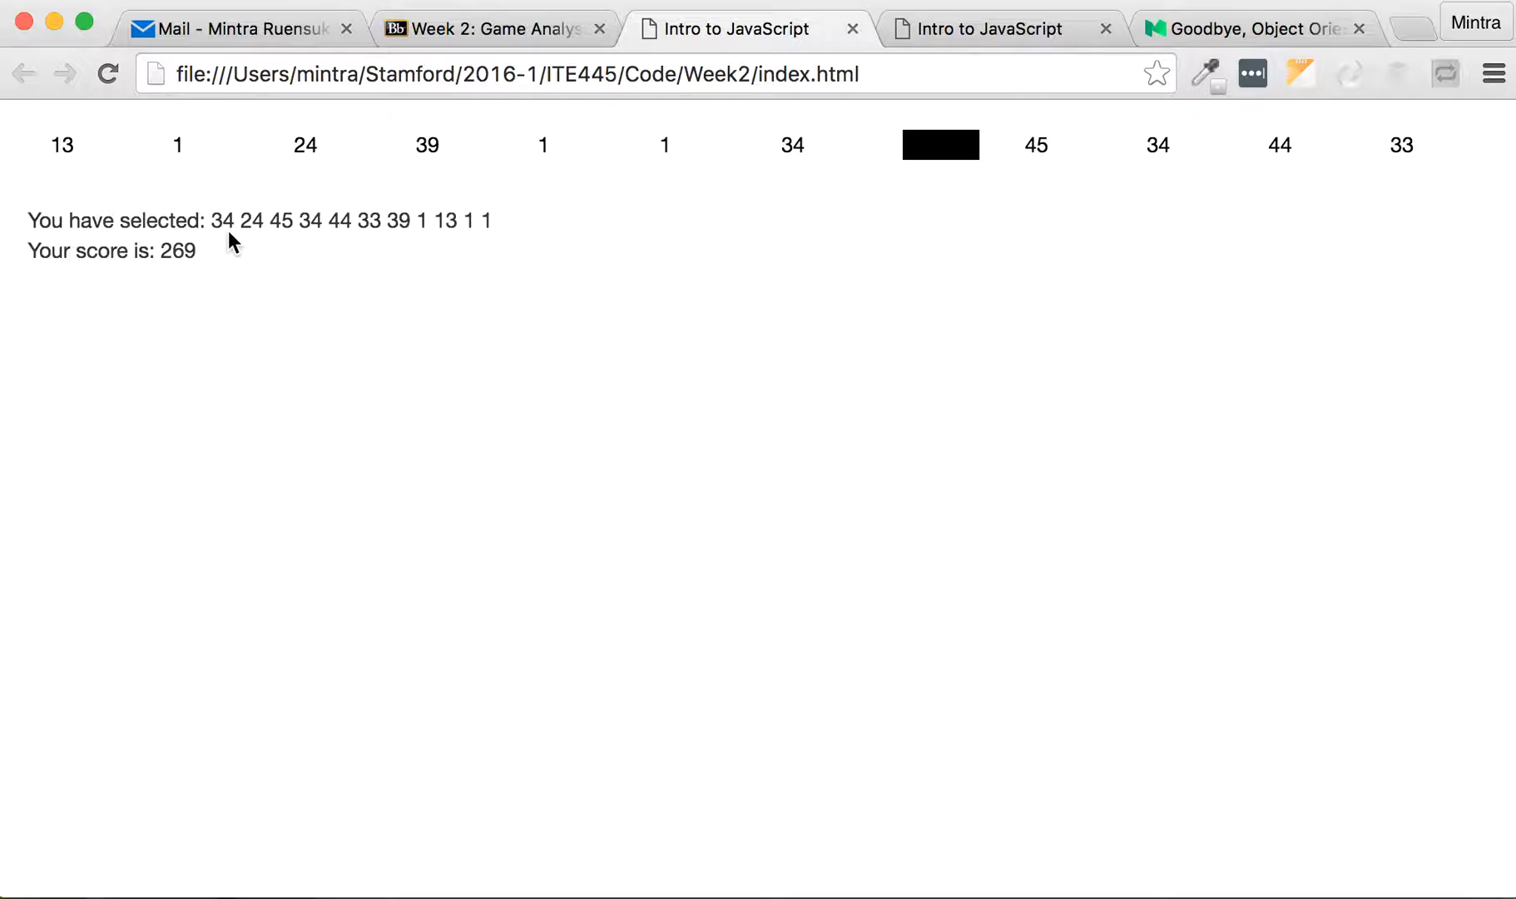
pyautogui.moveTo(575, 188)
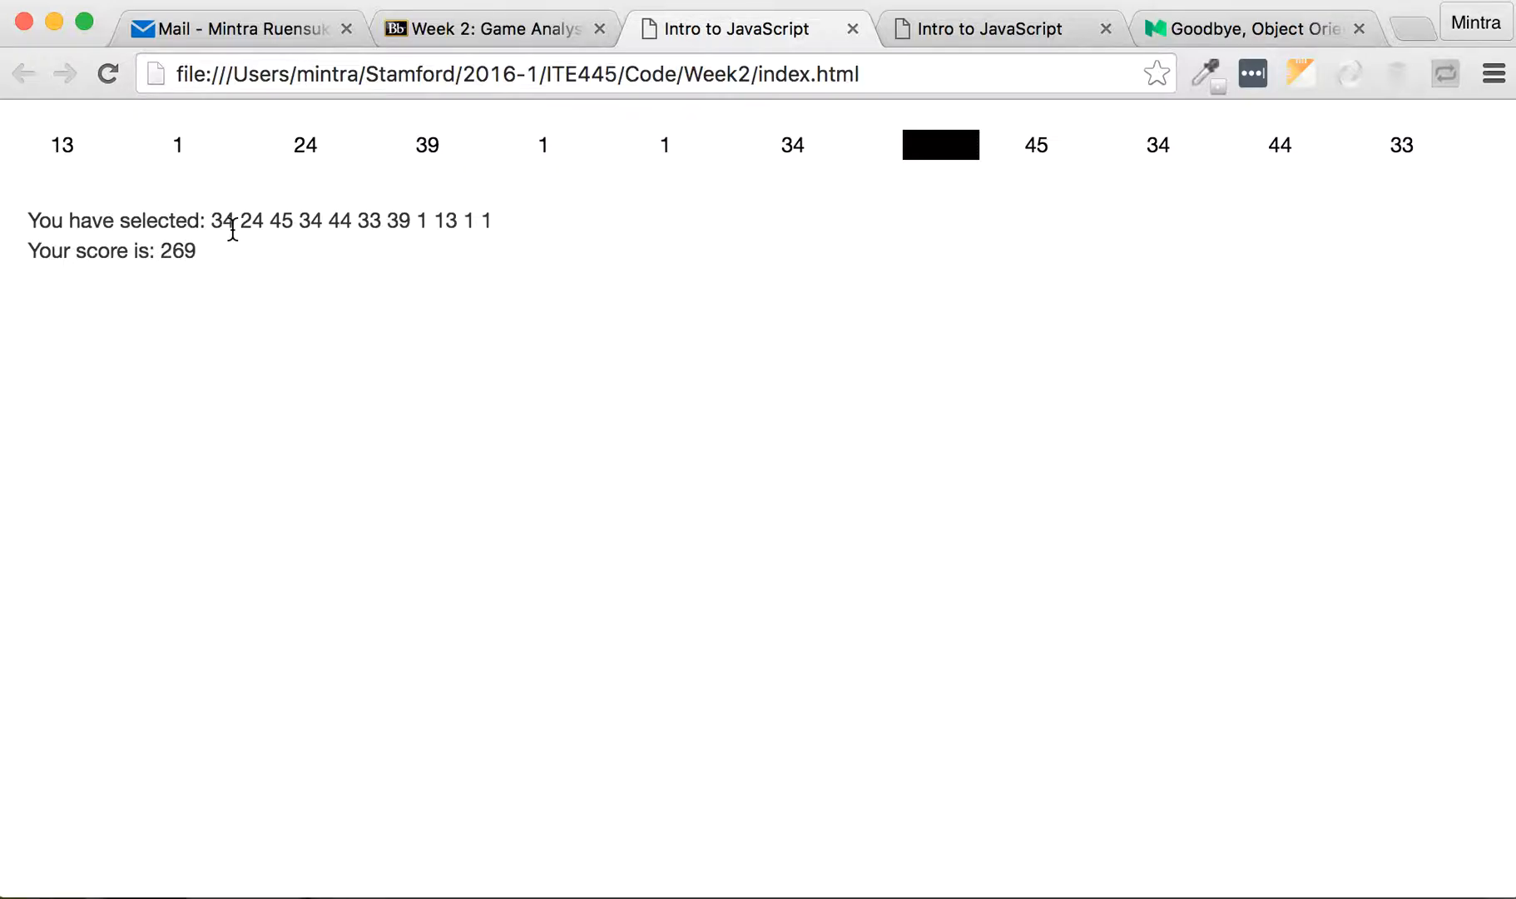
pyautogui.moveTo(879, 311)
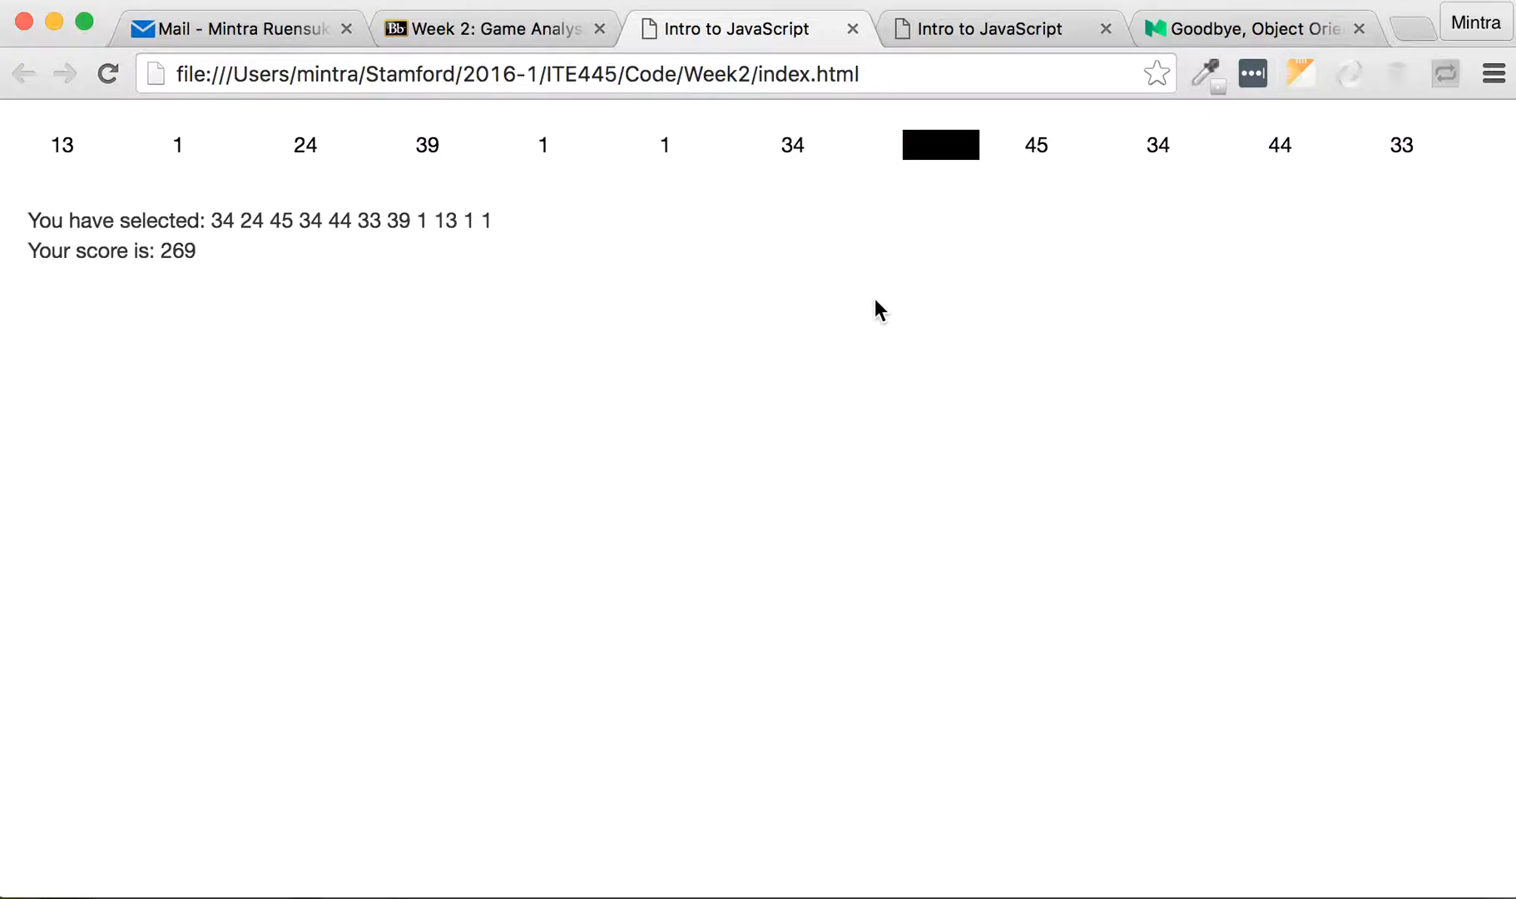
pyautogui.click(938, 145)
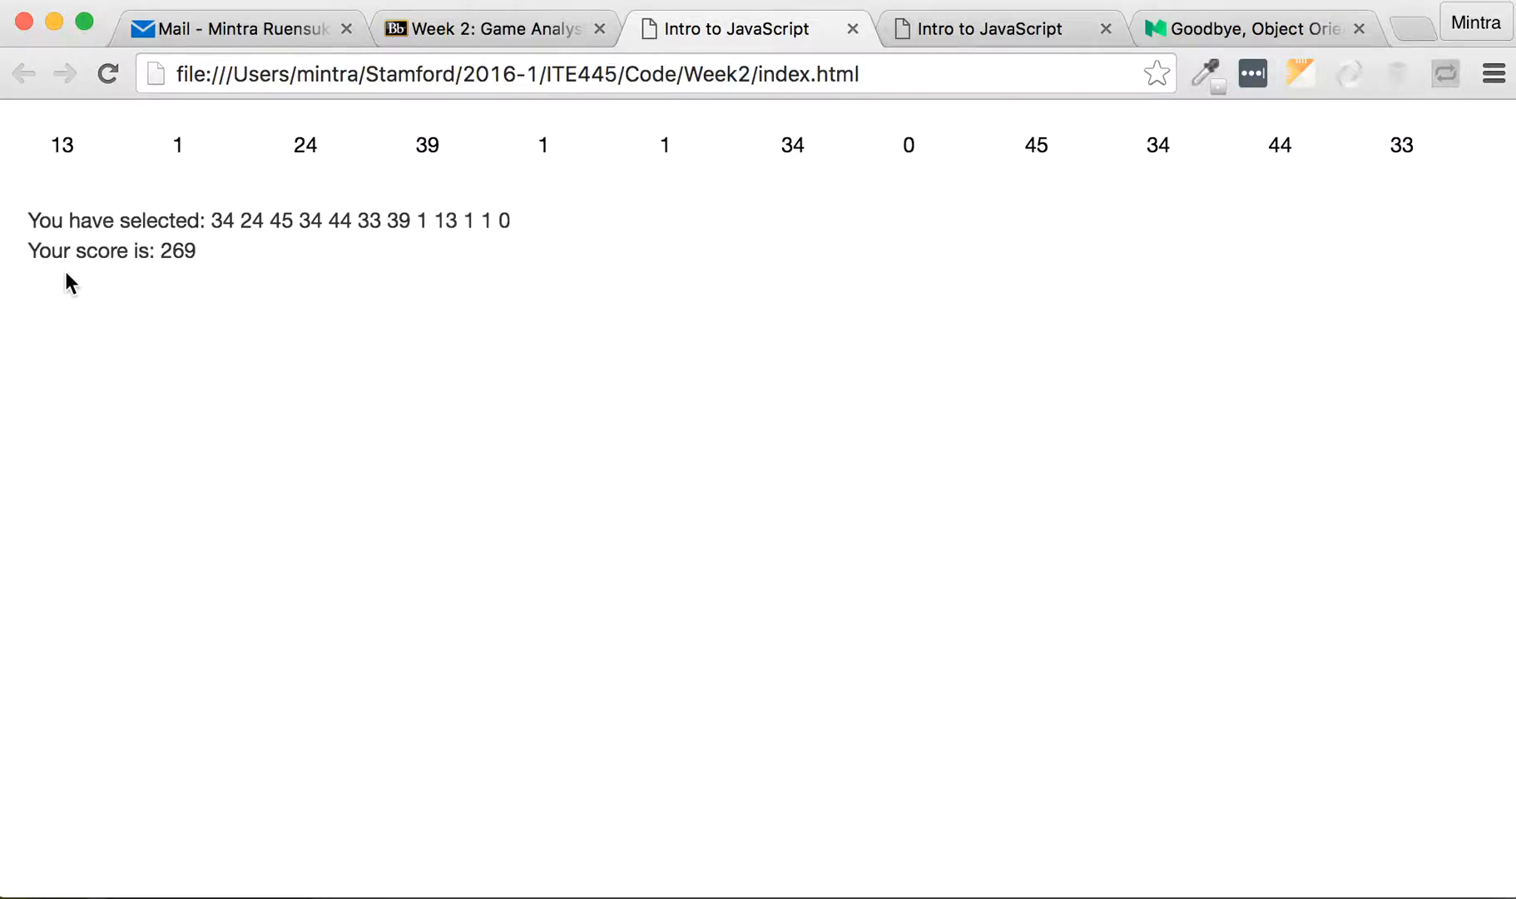
pyautogui.moveTo(216, 293)
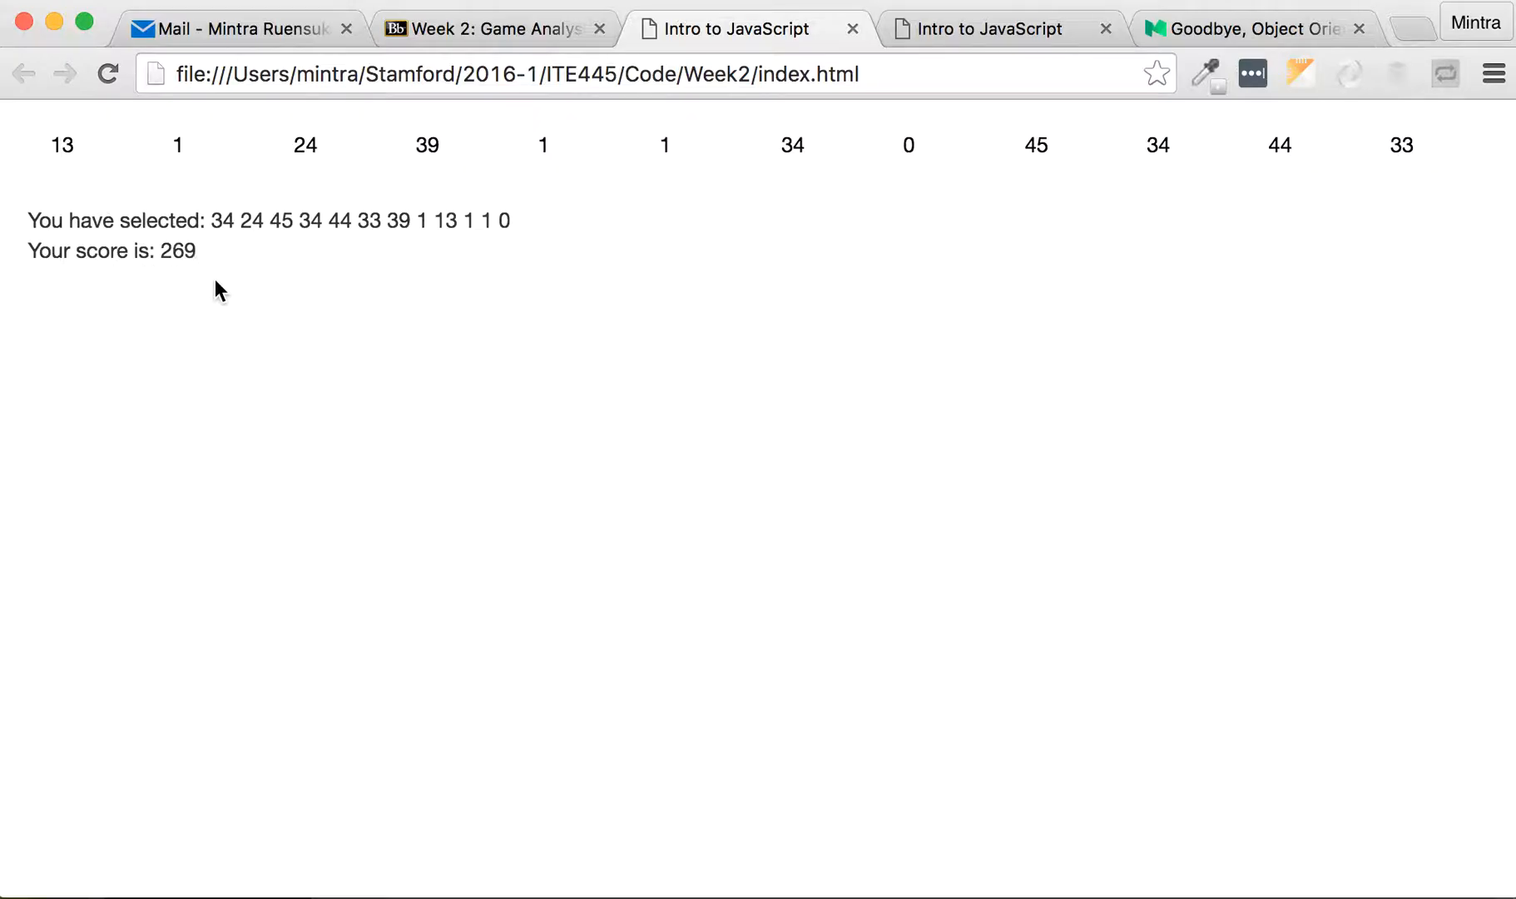
pyautogui.moveTo(927, 502)
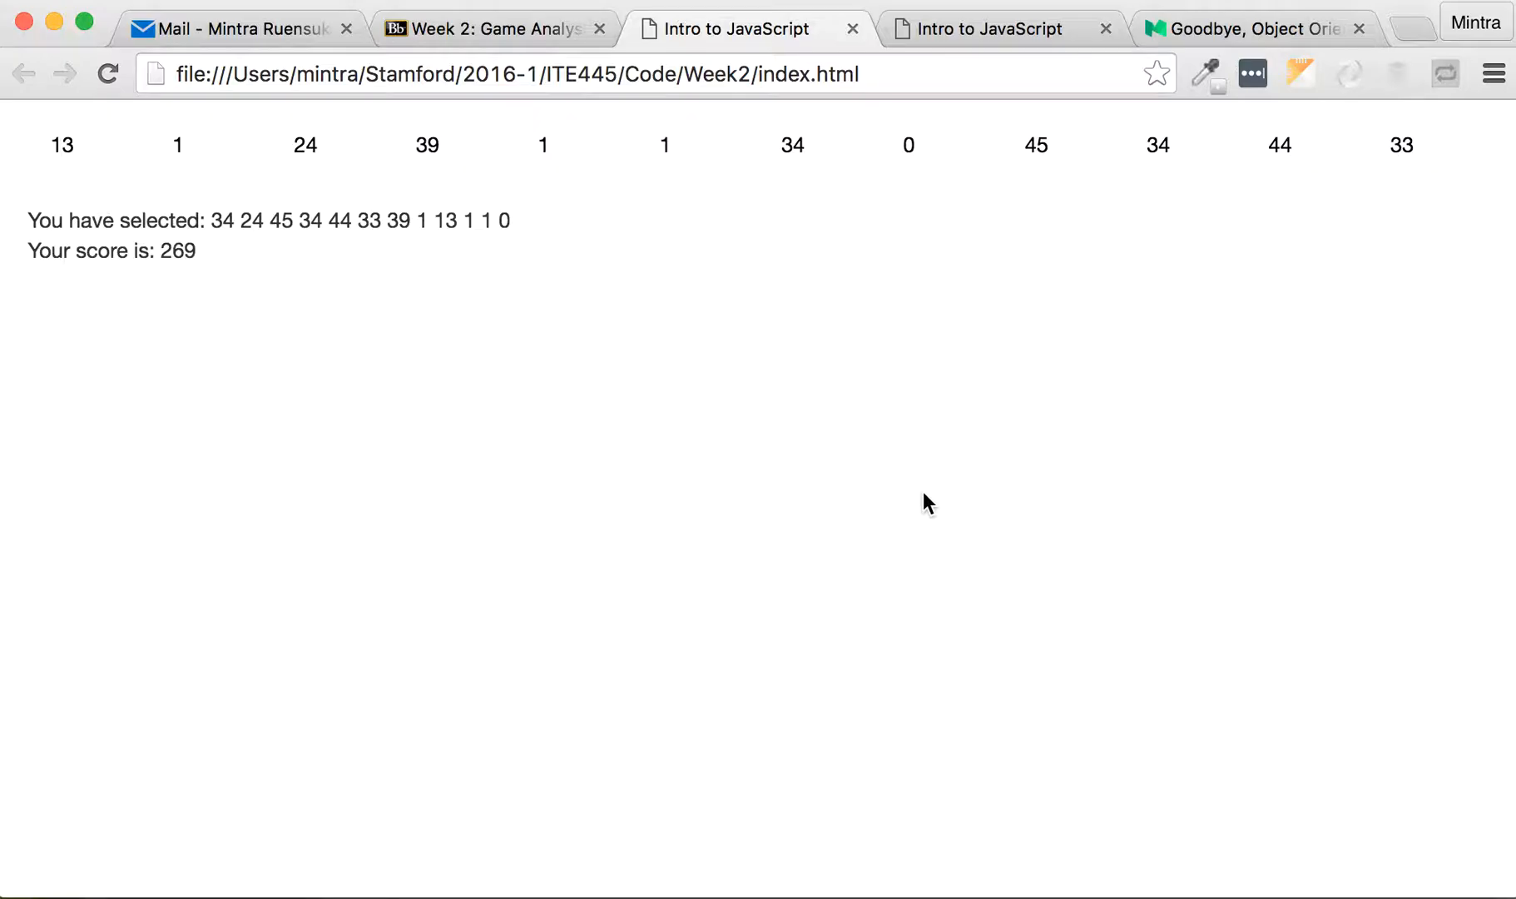
pyautogui.moveTo(539, 61)
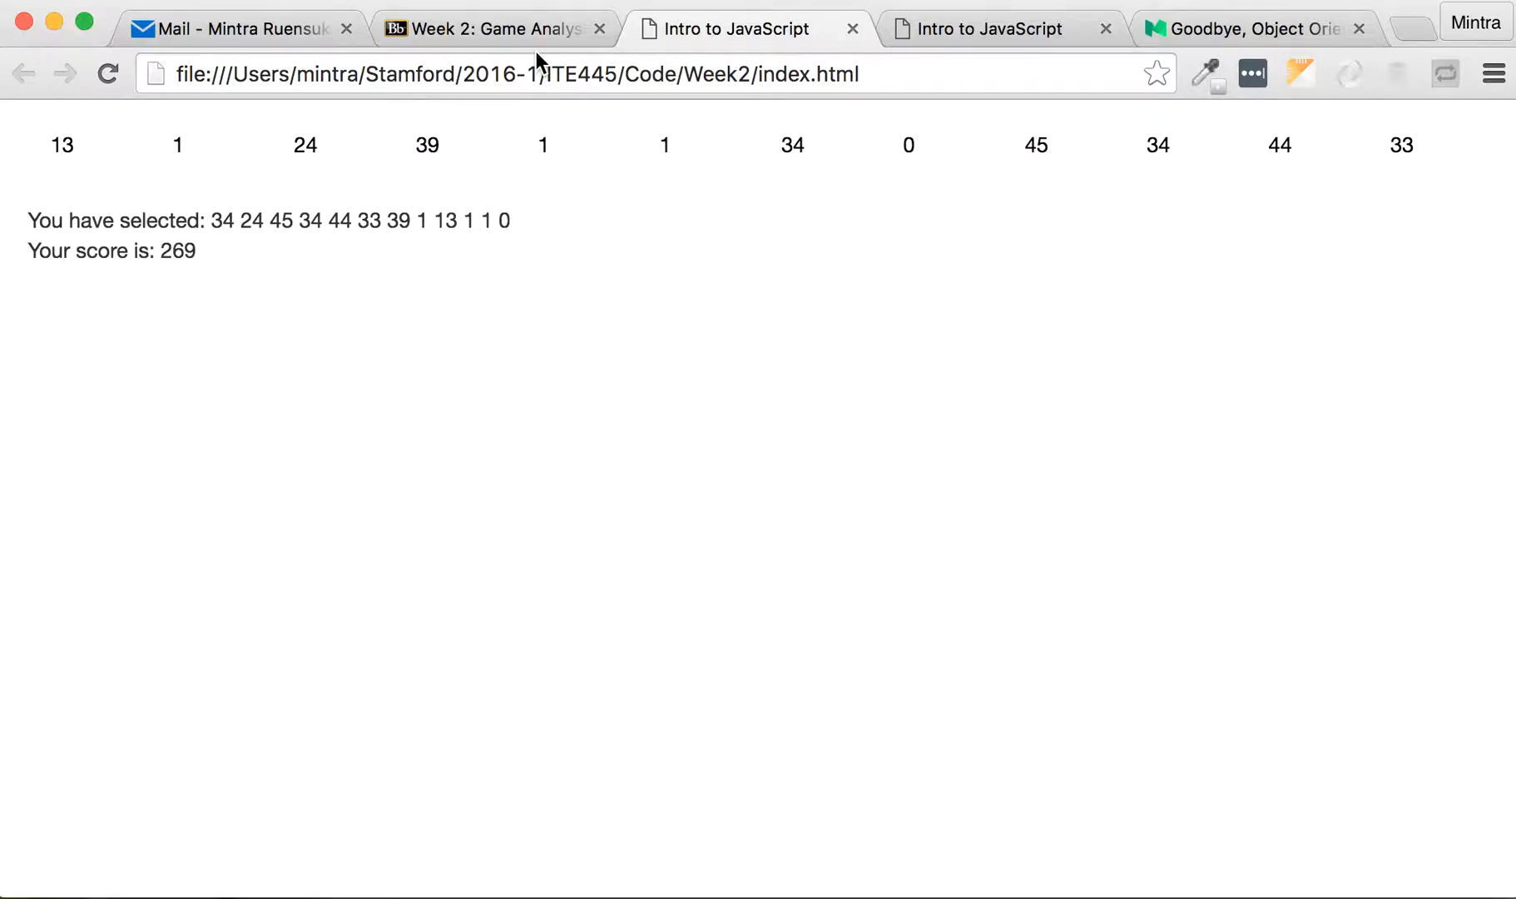
# Return to the Week 2: Game Analysis Frameworks course page and look through its content
pyautogui.click(488, 29)
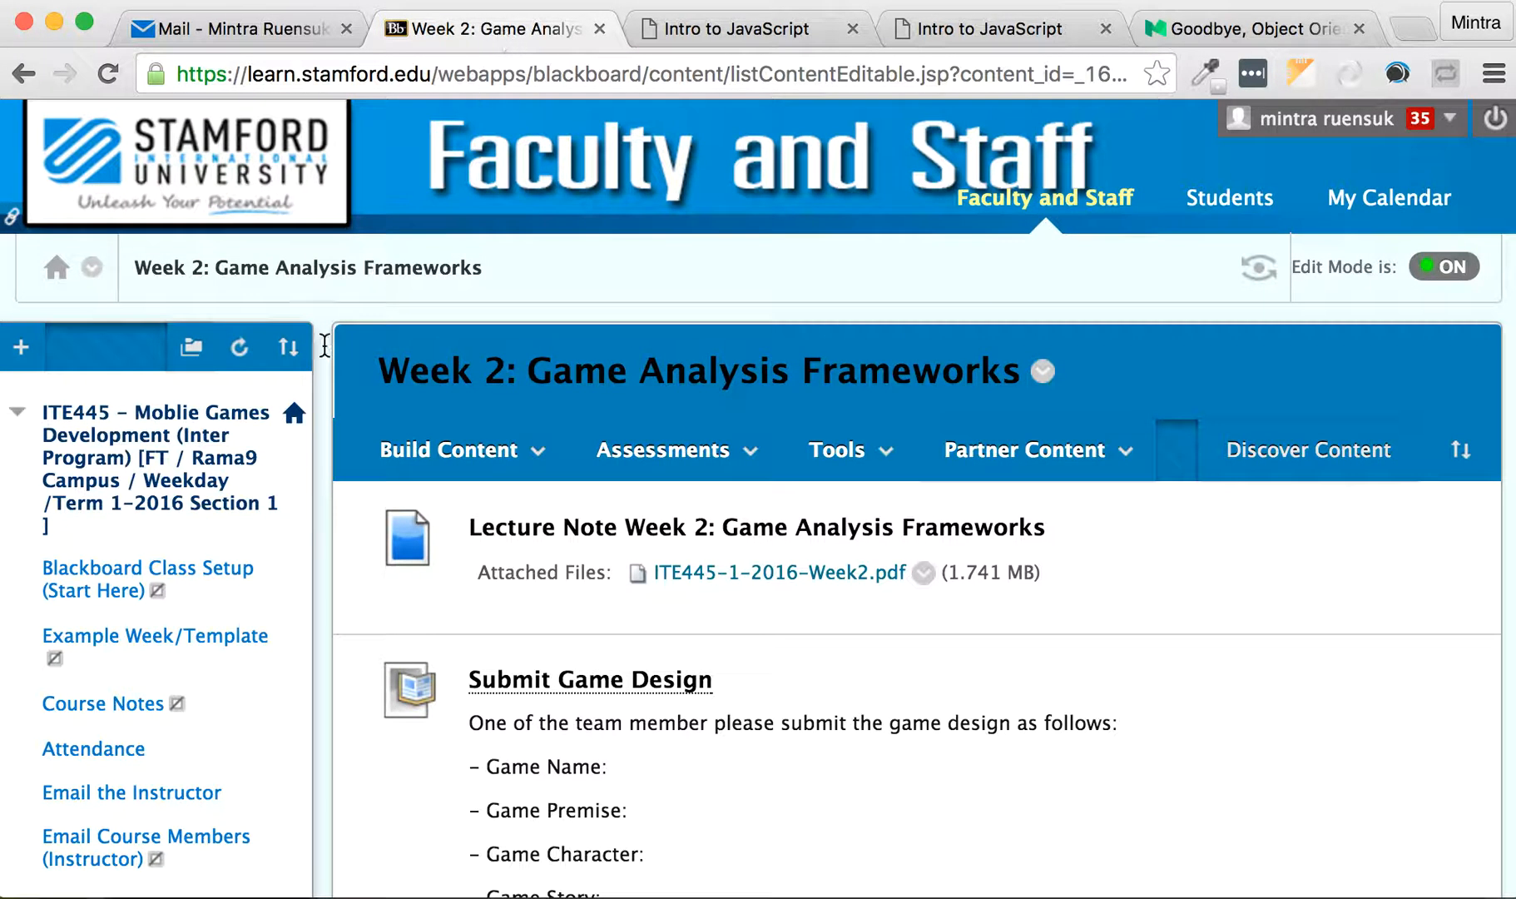
pyautogui.scroll(-3)
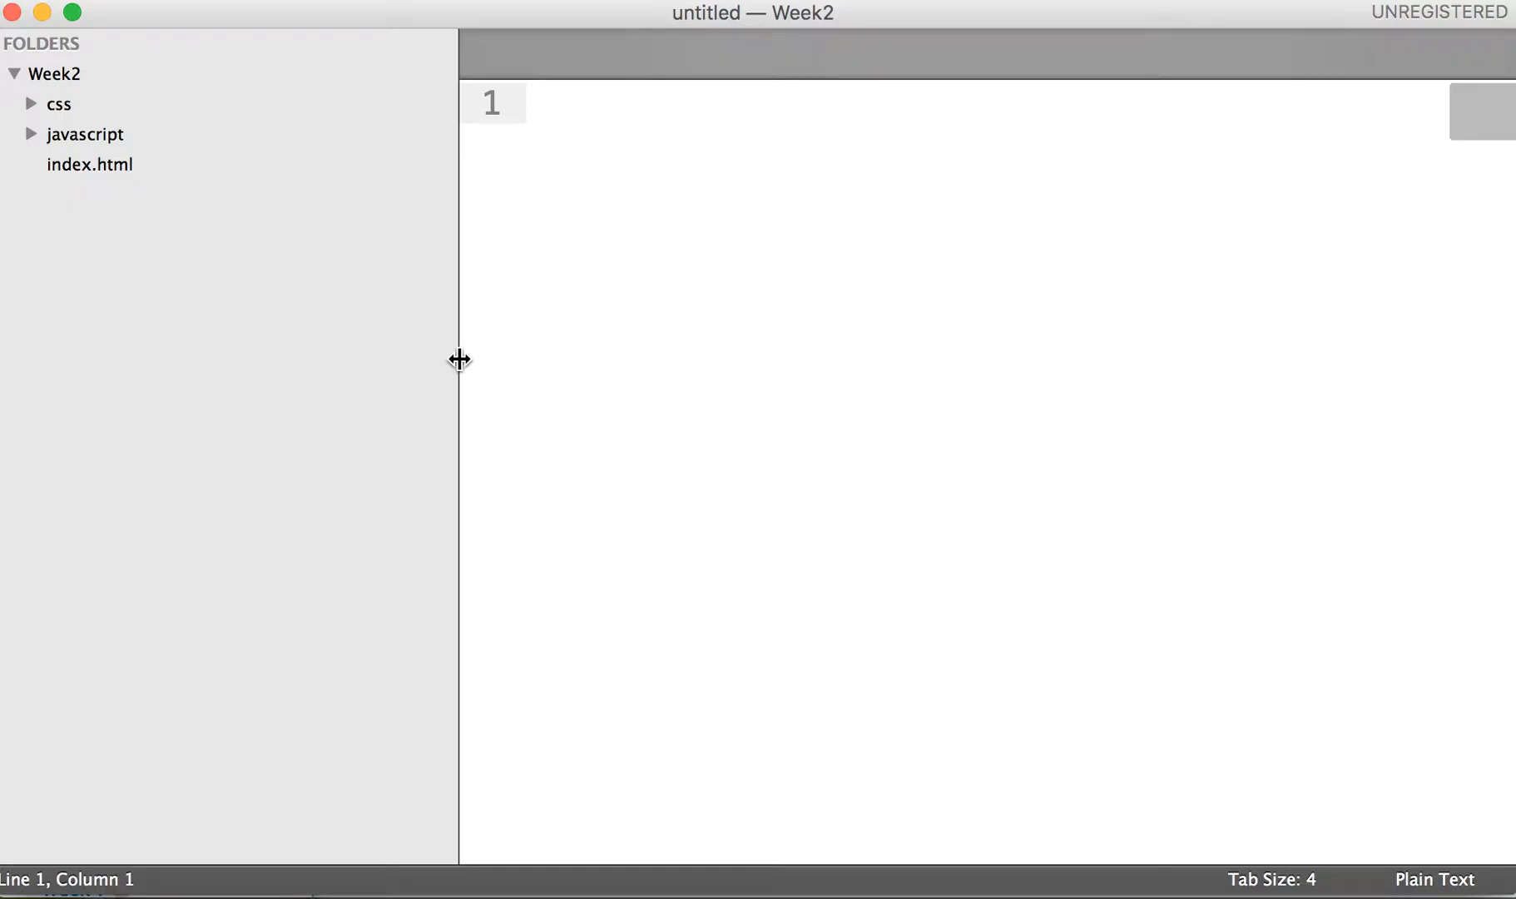
# Narrow the Week2 FOLDERS sidebar so the empty untitled file gets a wider editing area
pyautogui.moveTo(459, 360); pyautogui.dragTo(251, 359)
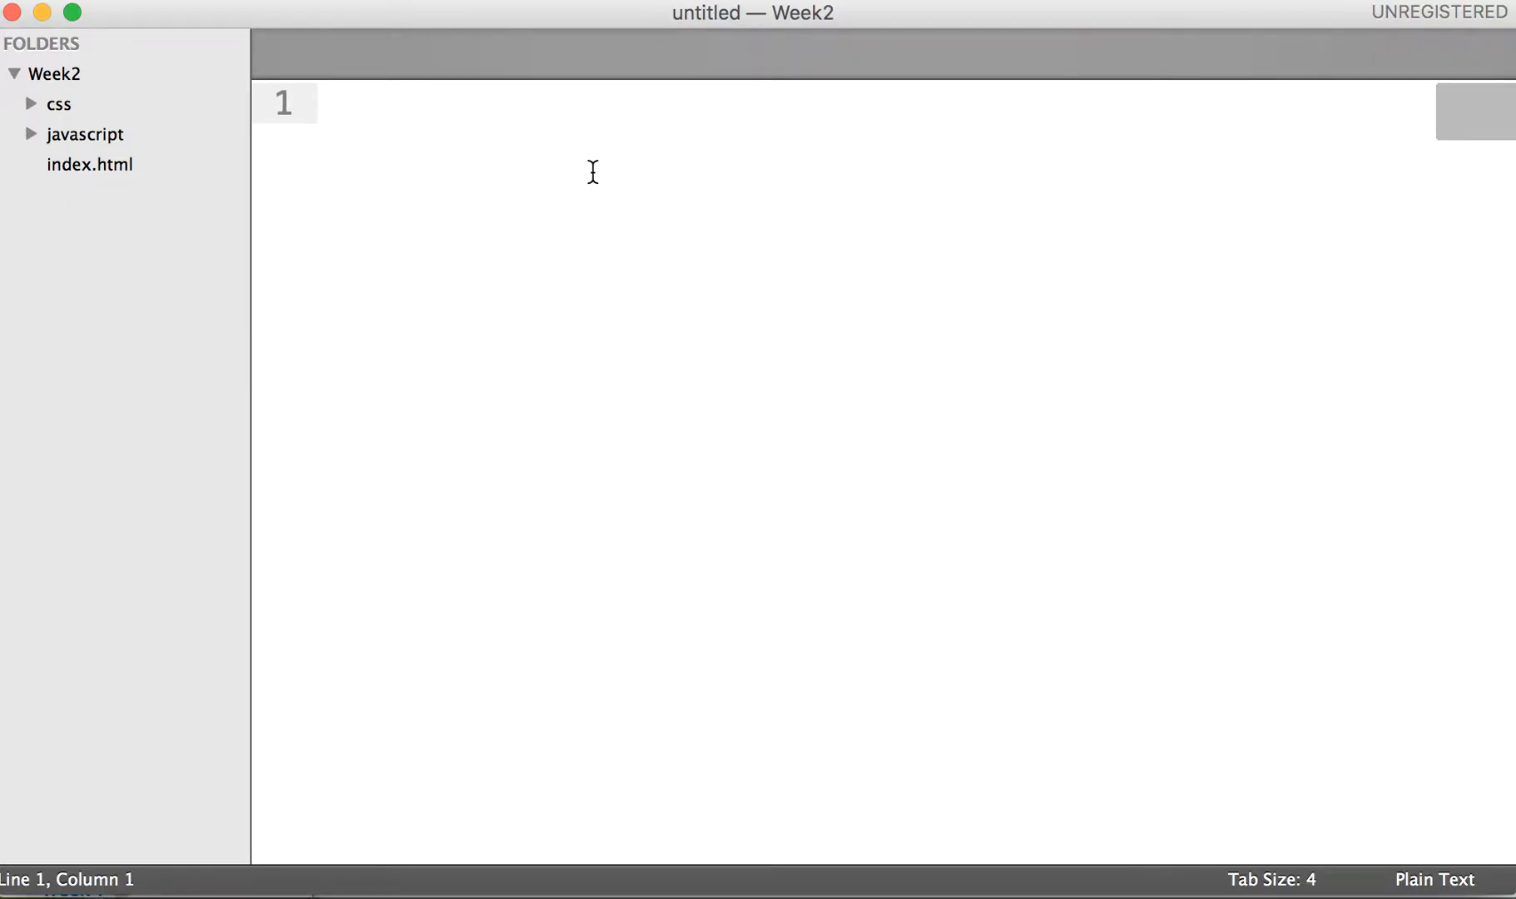
pyautogui.moveTo(1012, 378)
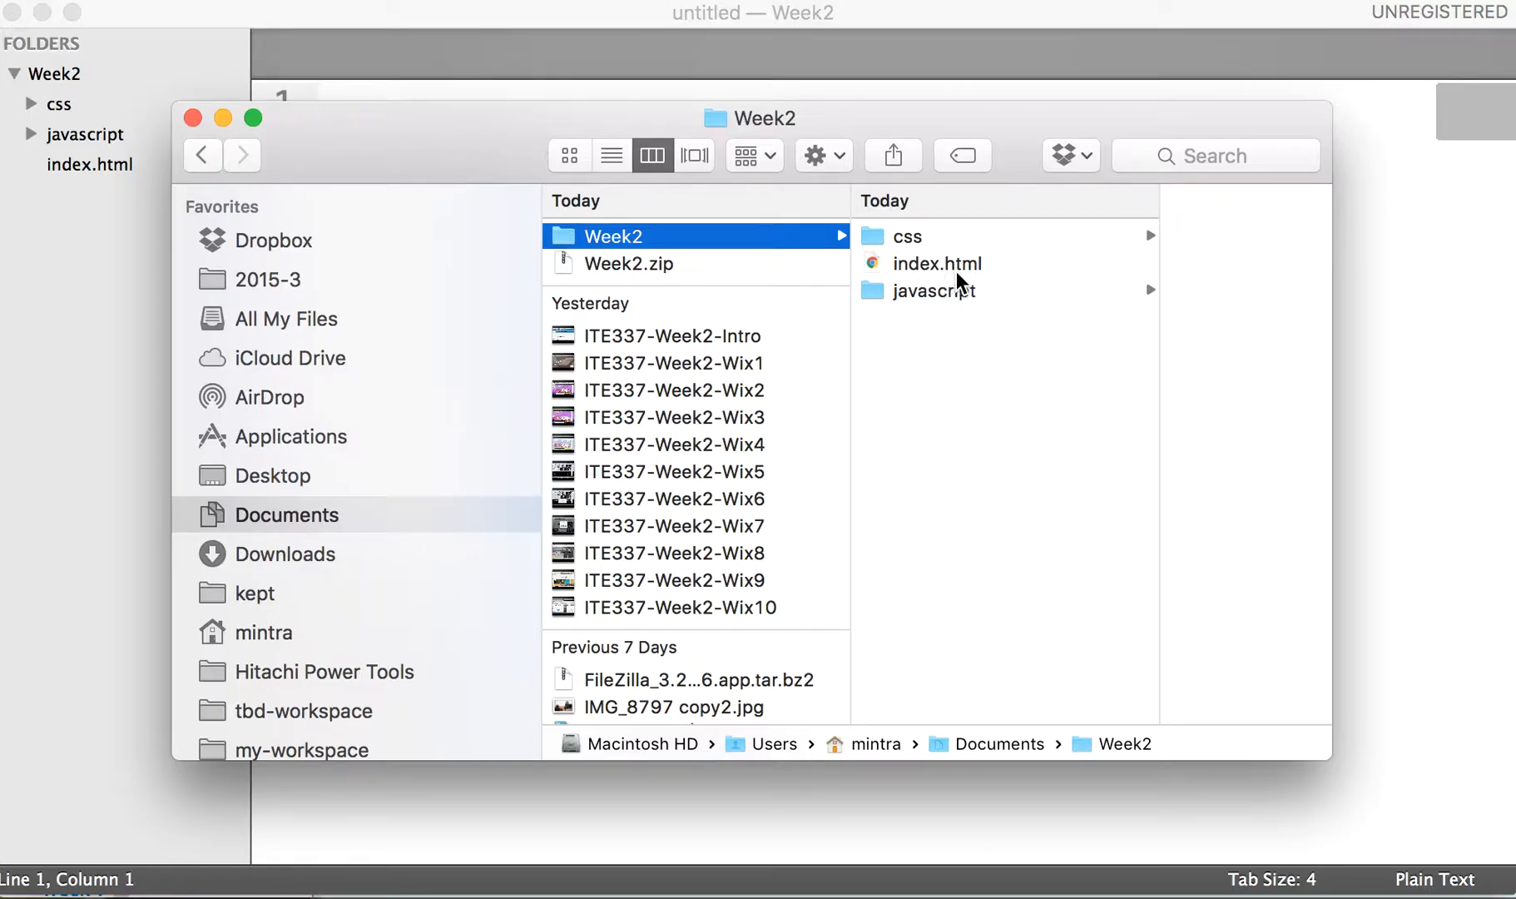
# Preview index.html, then browse the css folder (bootstrap.css) and javascript folder (game.js)
pyautogui.click(935, 263)
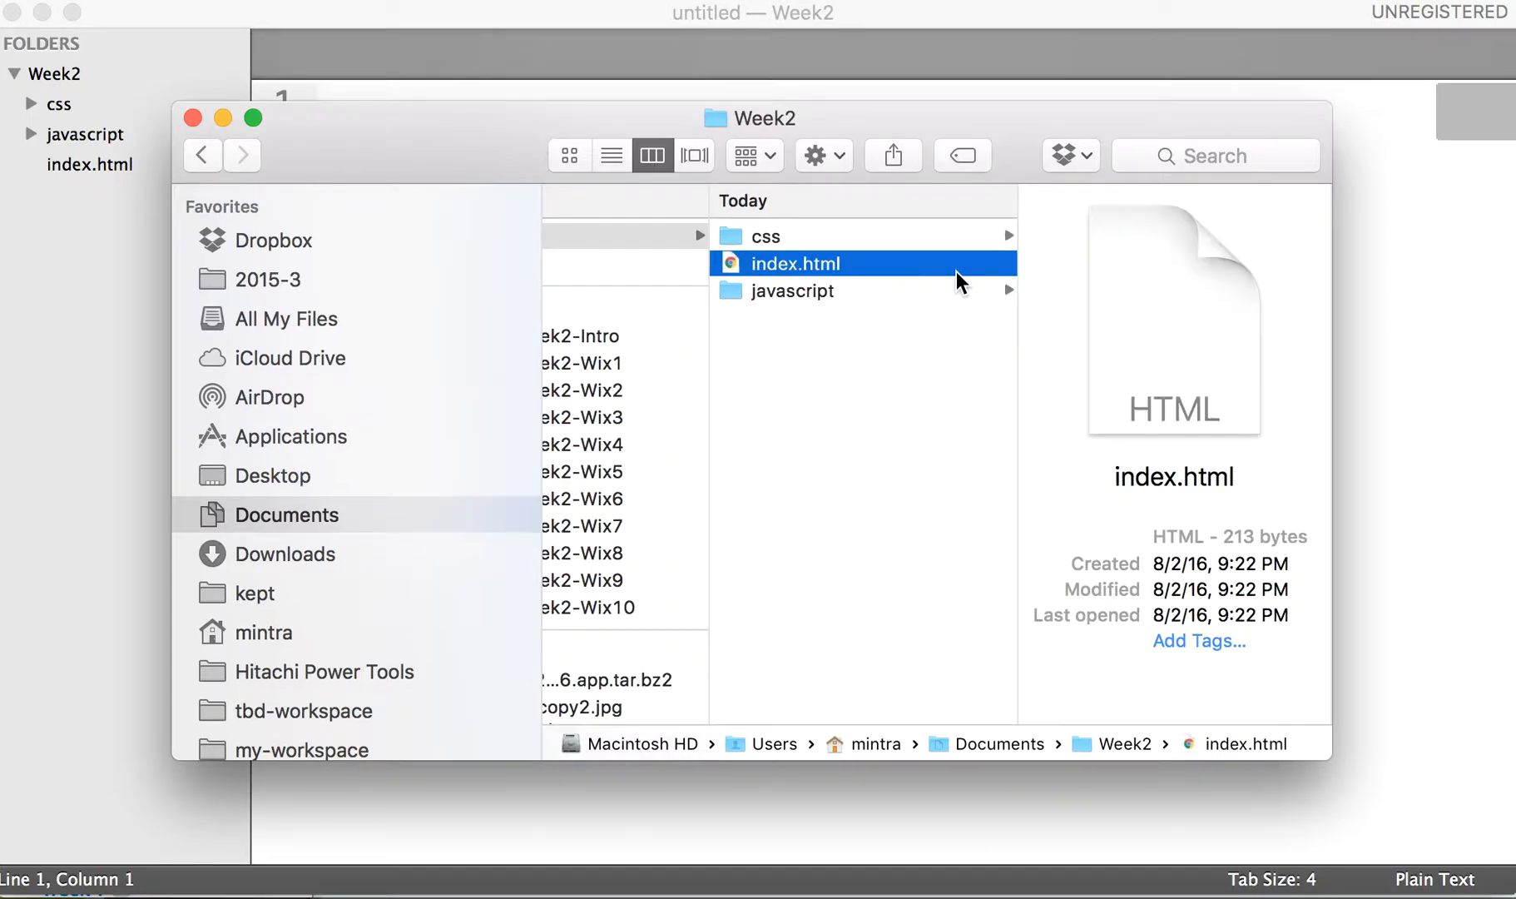
pyautogui.moveTo(862, 385)
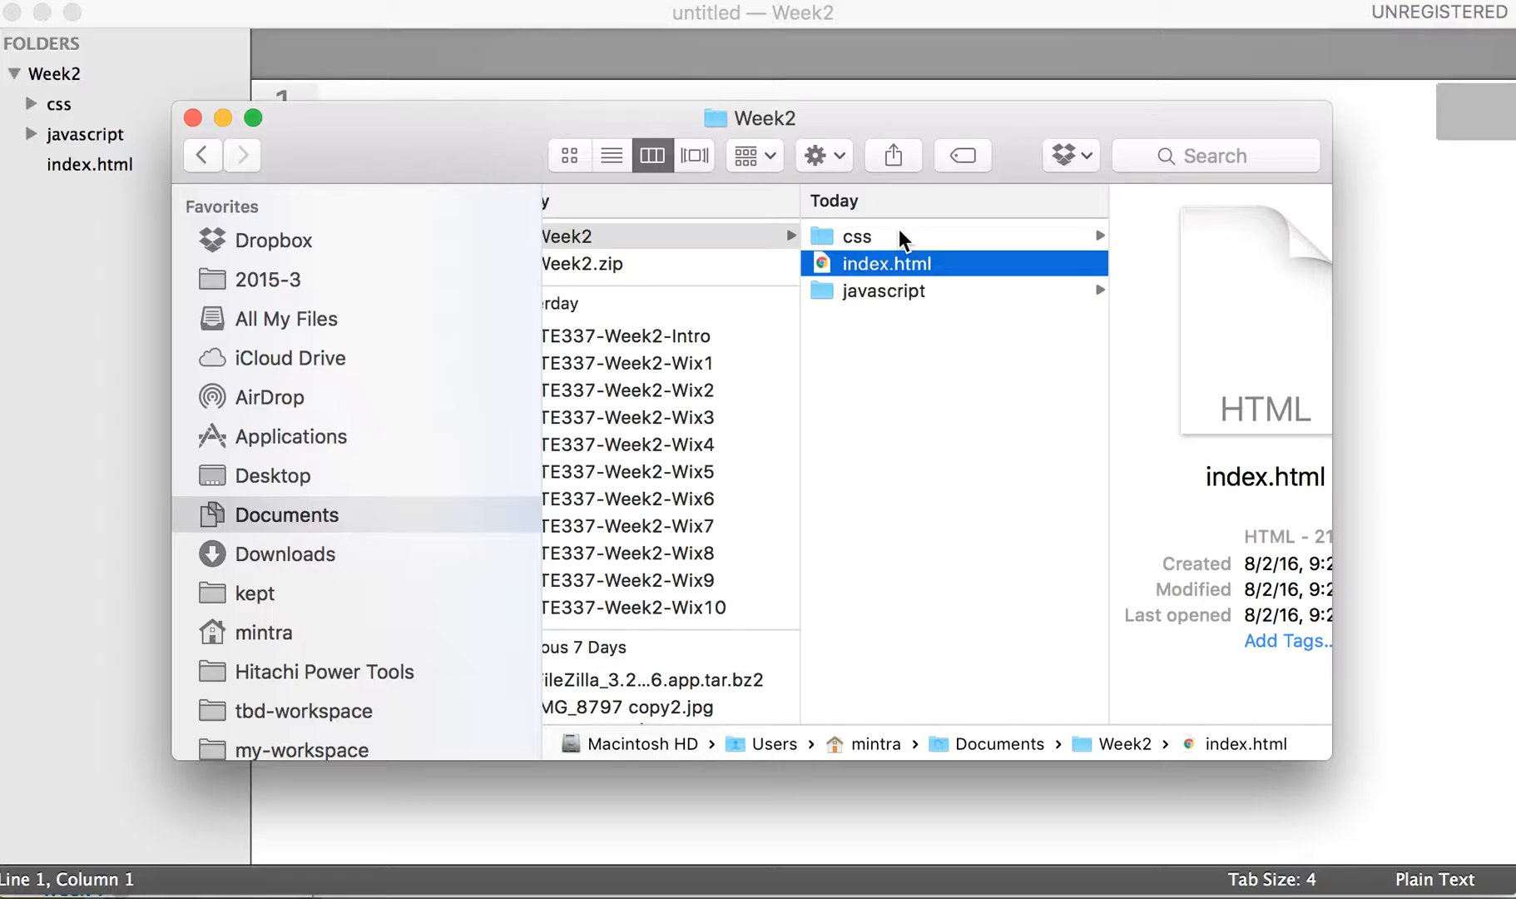
pyautogui.moveTo(898, 303)
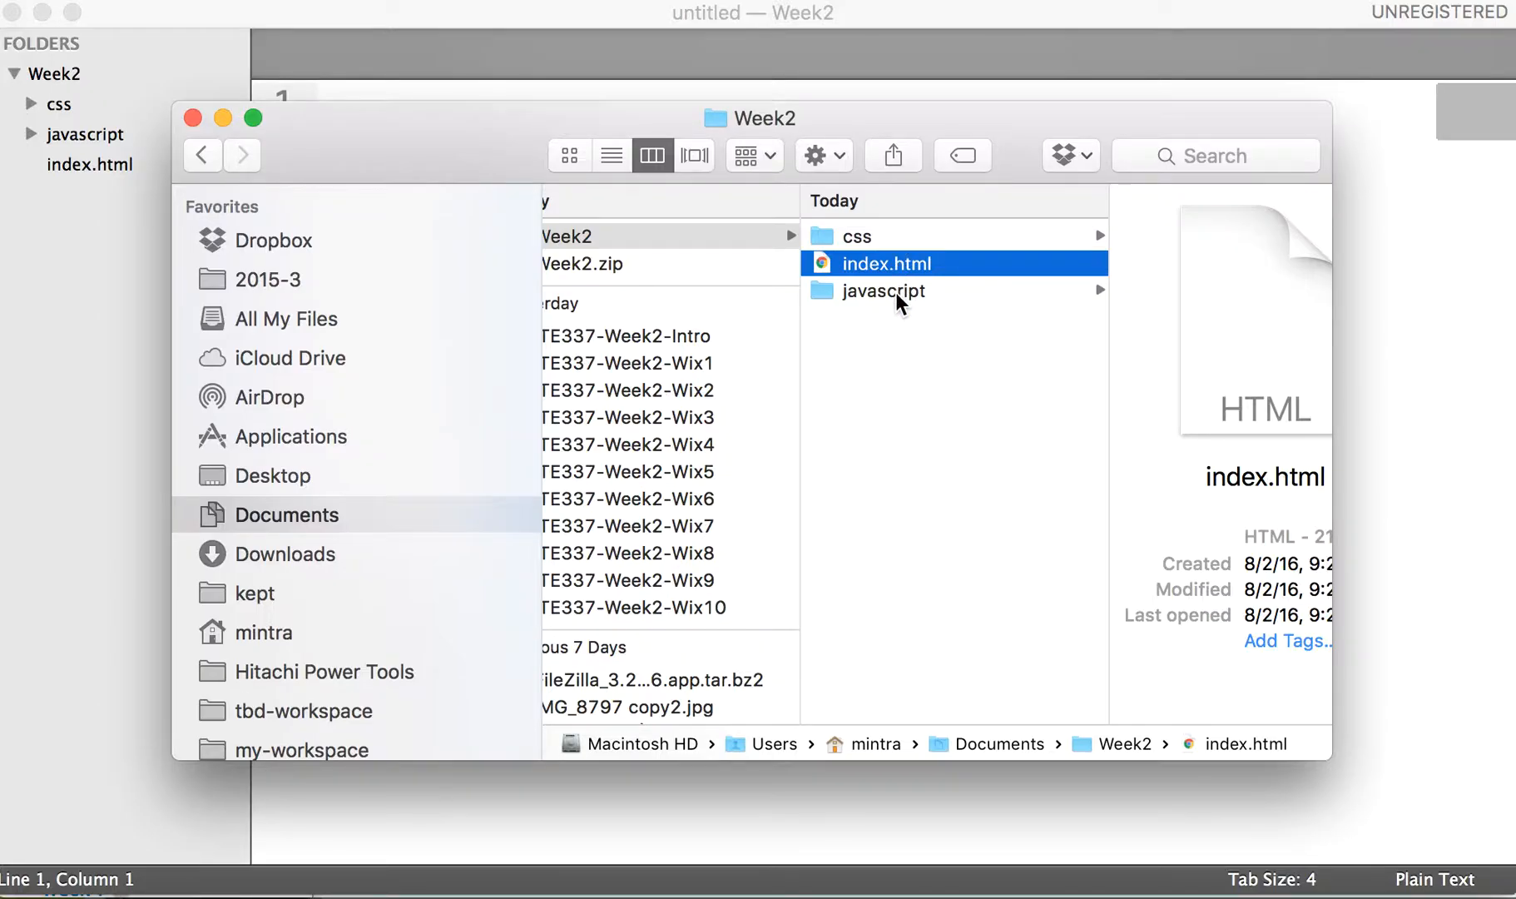
pyautogui.click(855, 235)
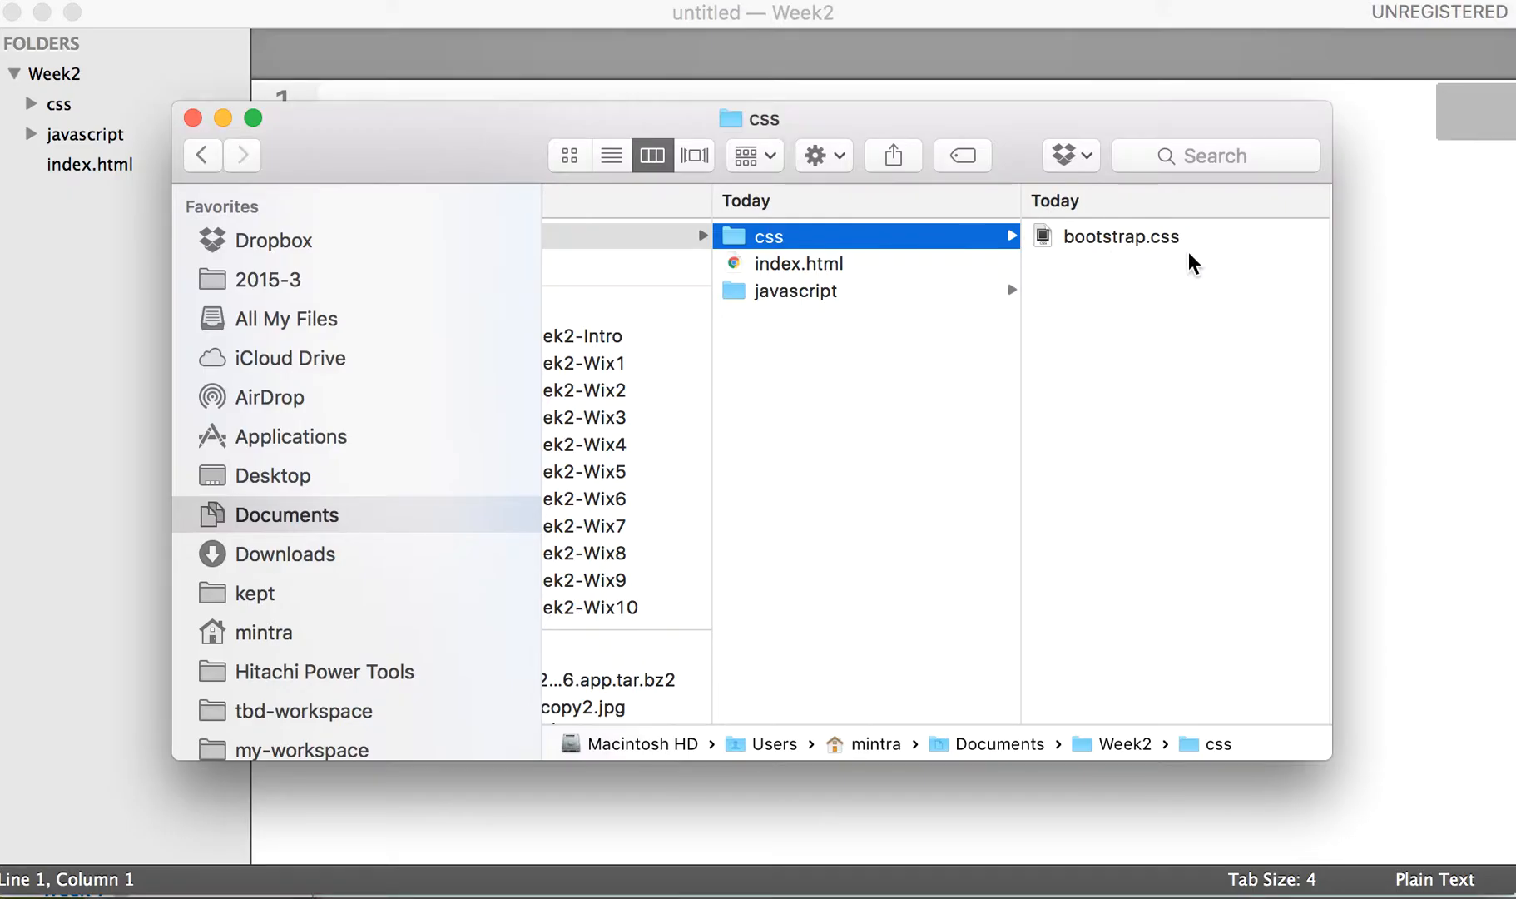
pyautogui.moveTo(1171, 276)
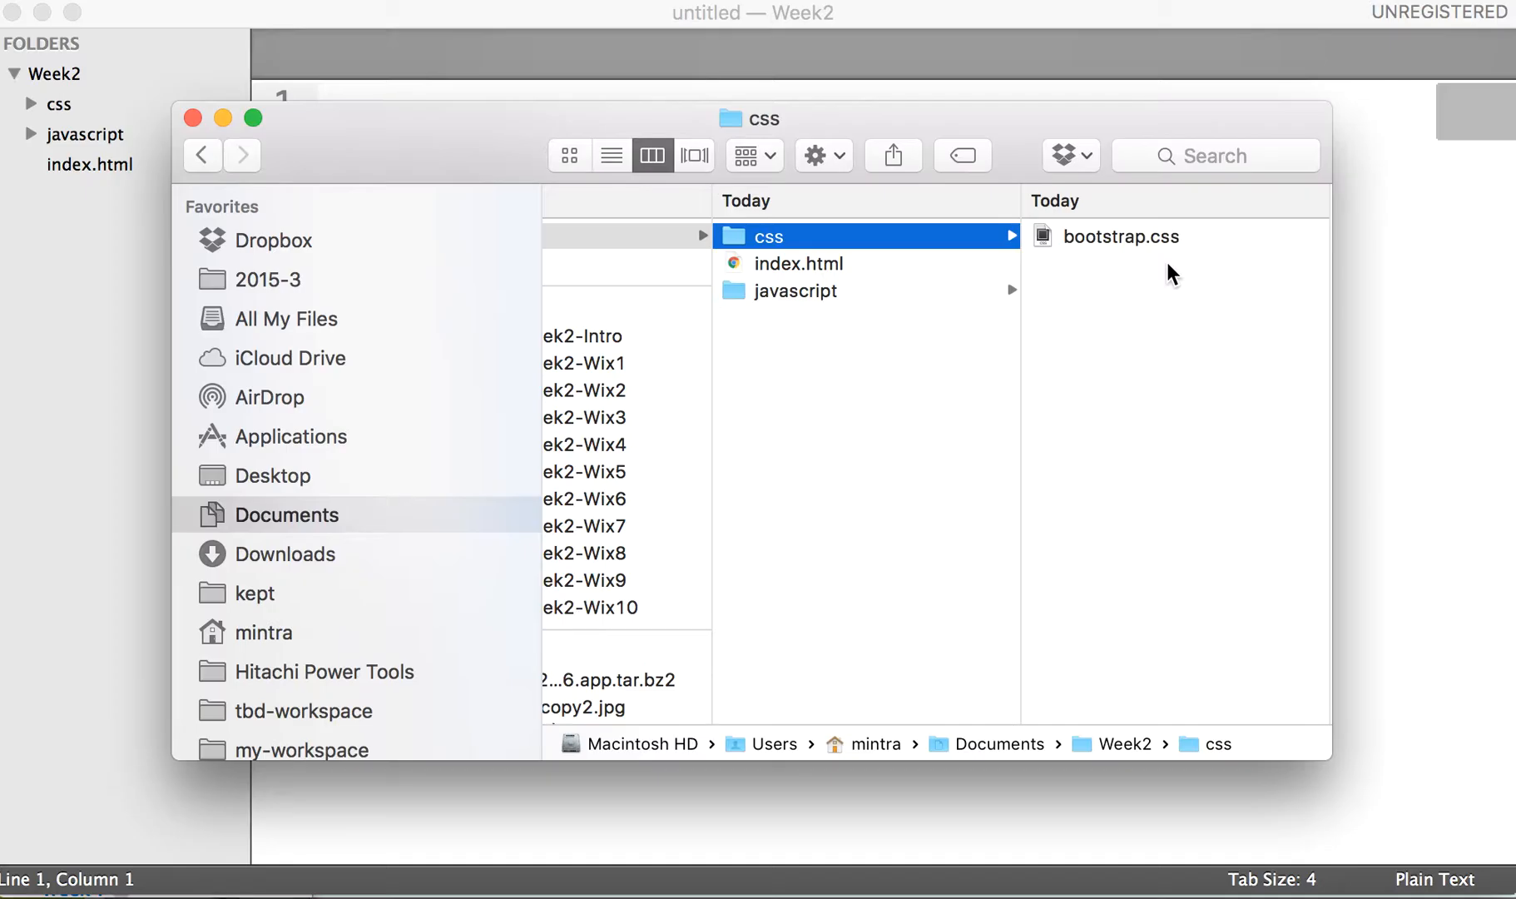
pyautogui.moveTo(837, 295)
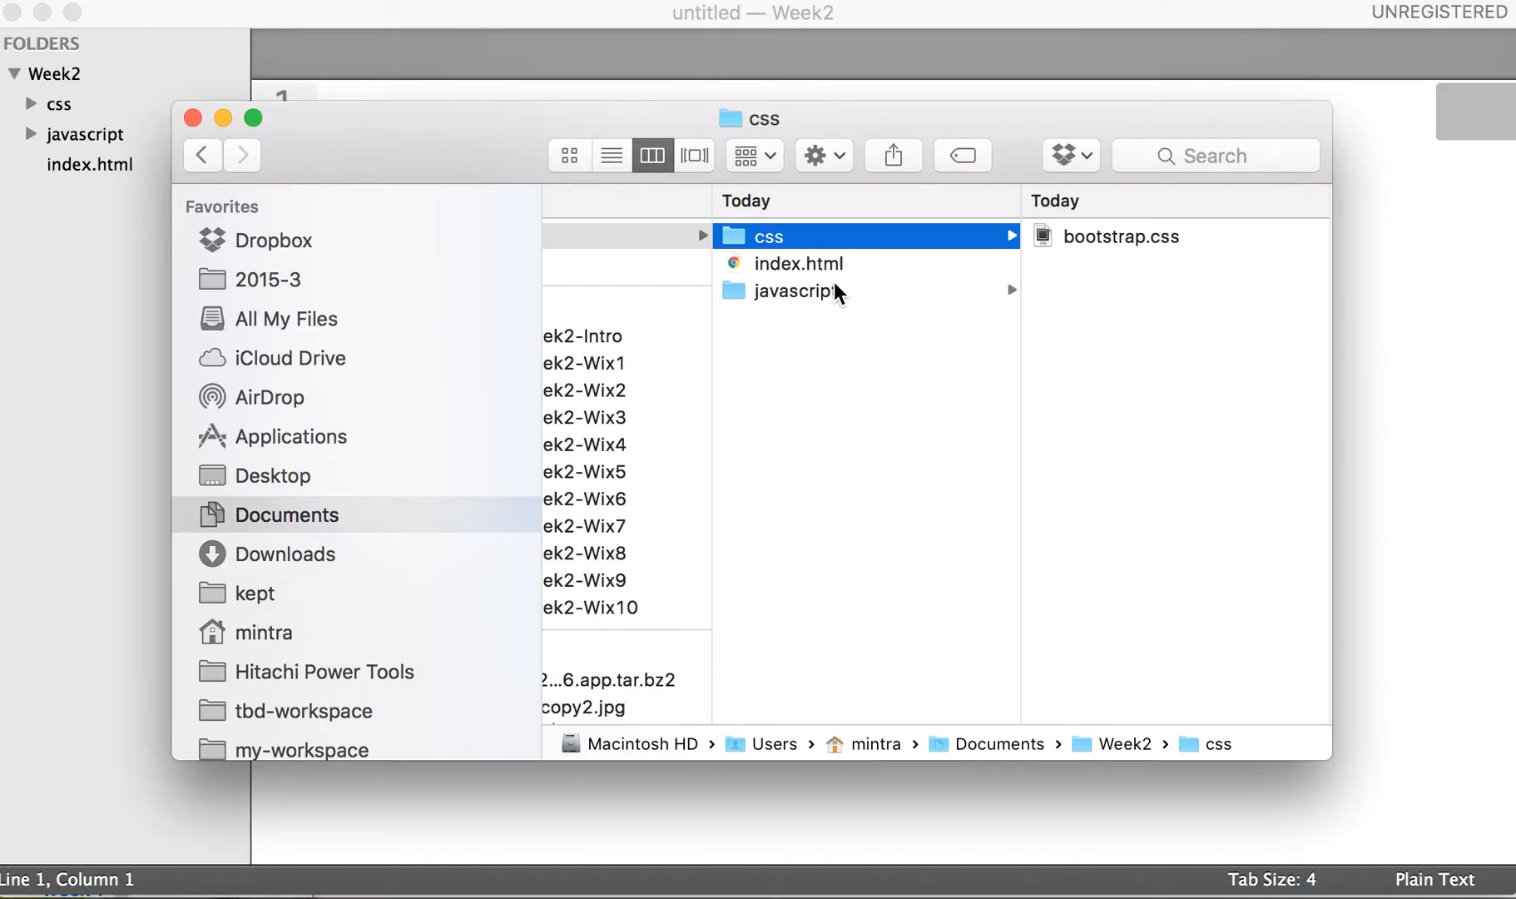
pyautogui.click(795, 289)
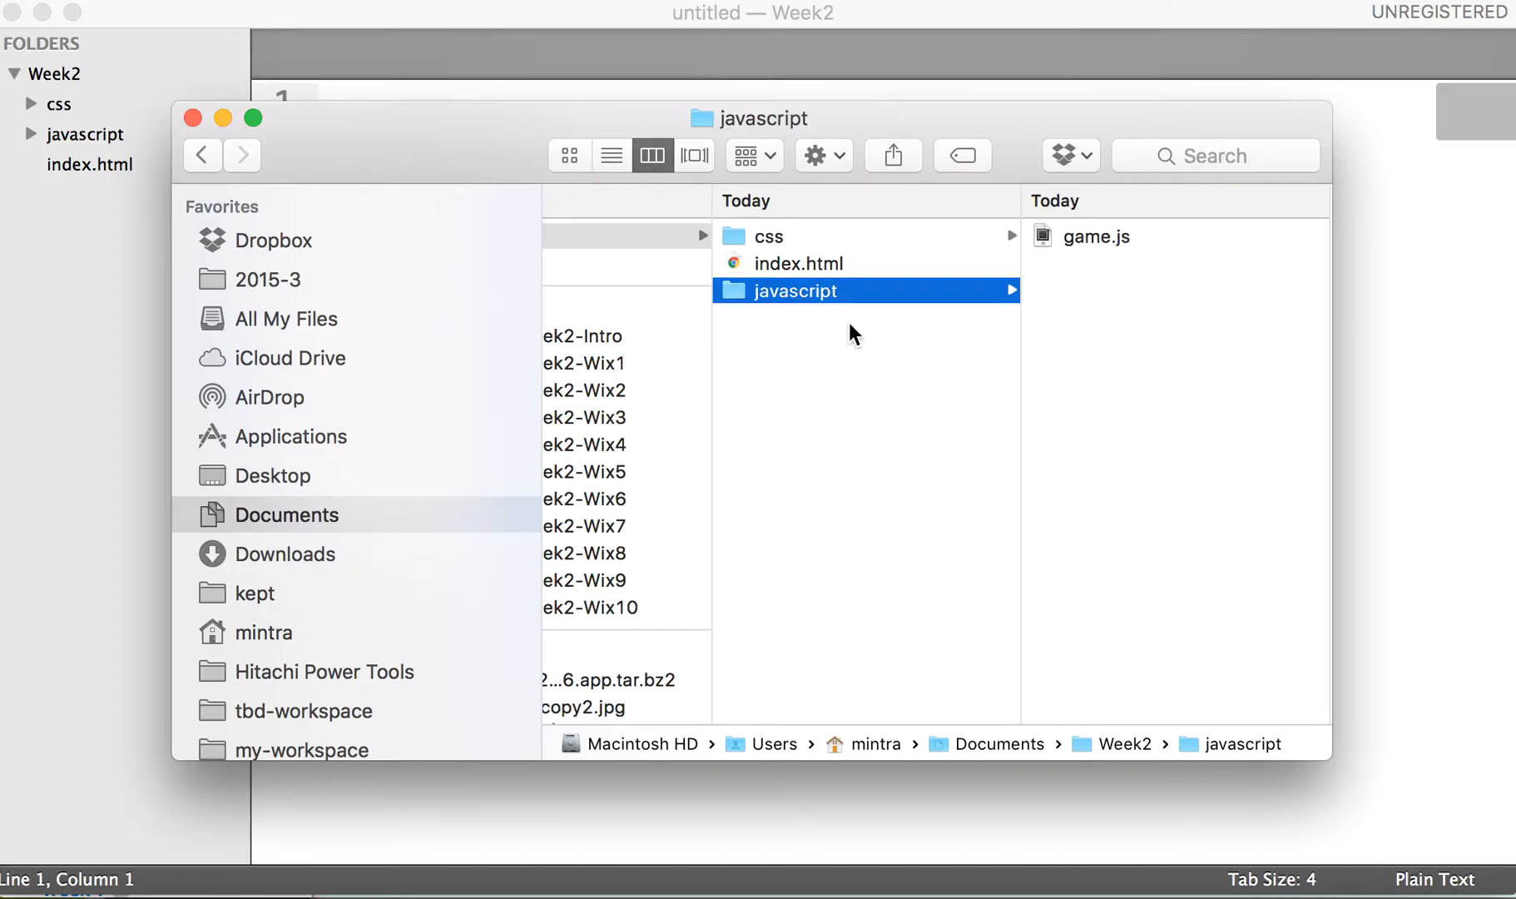
pyautogui.moveTo(1168, 324)
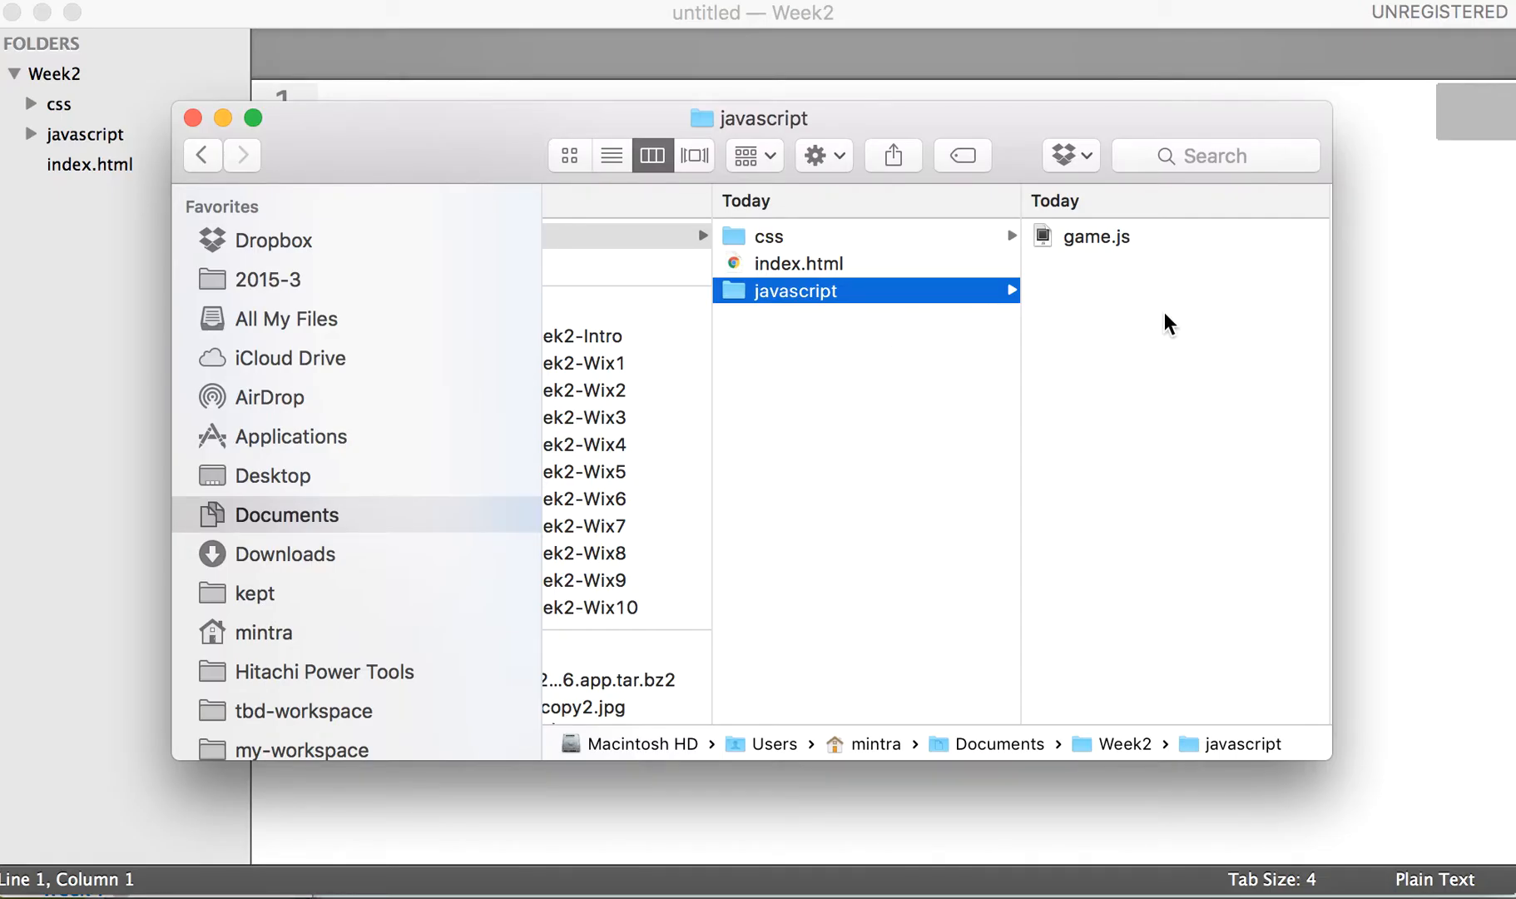
pyautogui.moveTo(1121, 249)
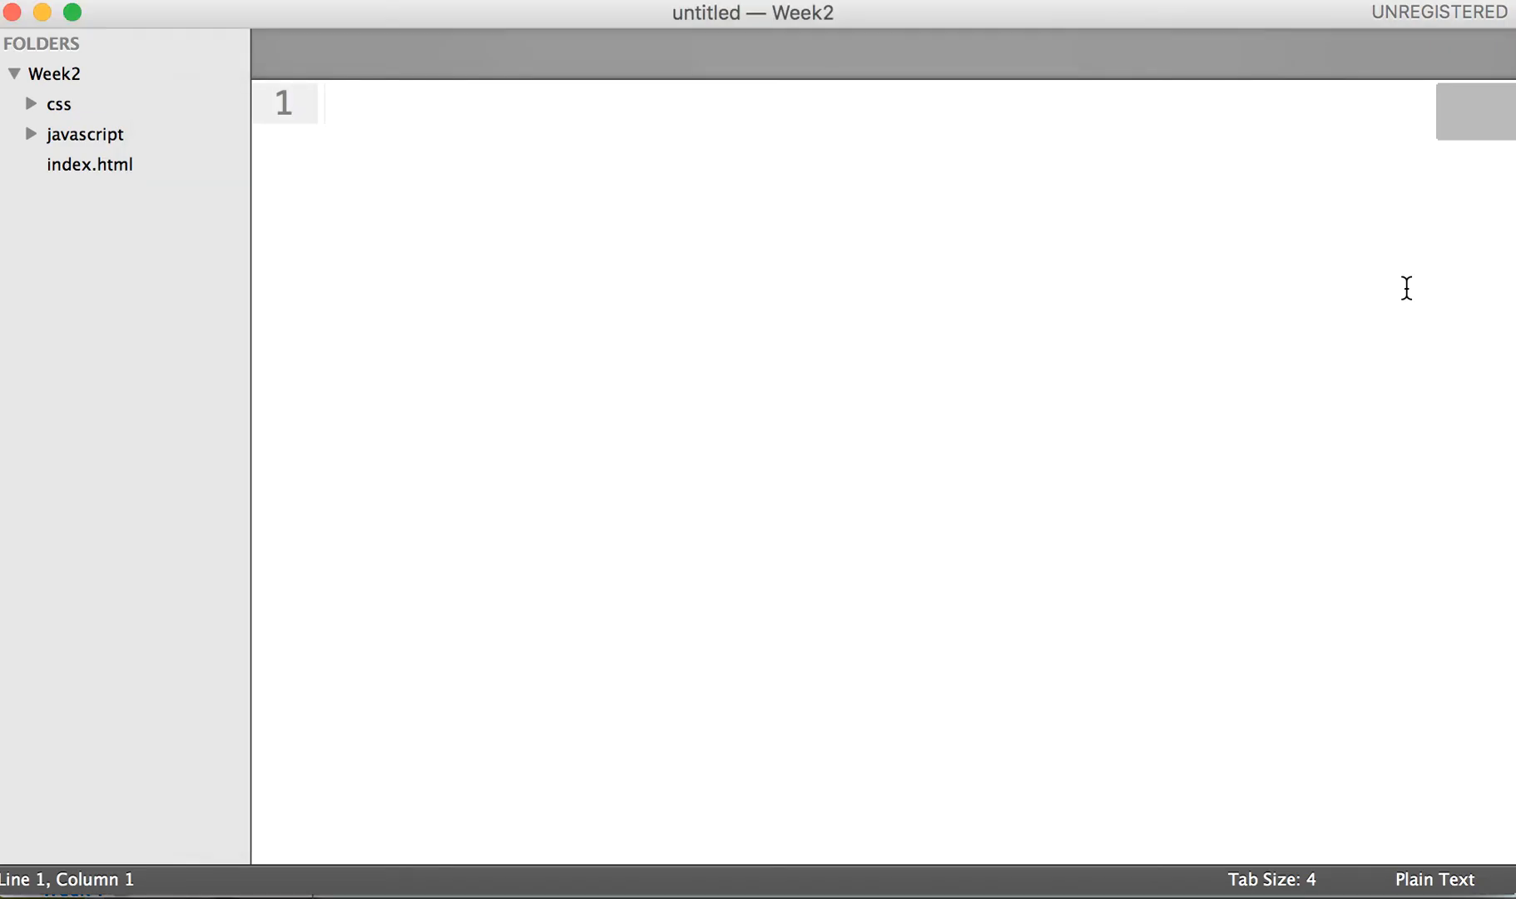
pyautogui.moveTo(275, 448)
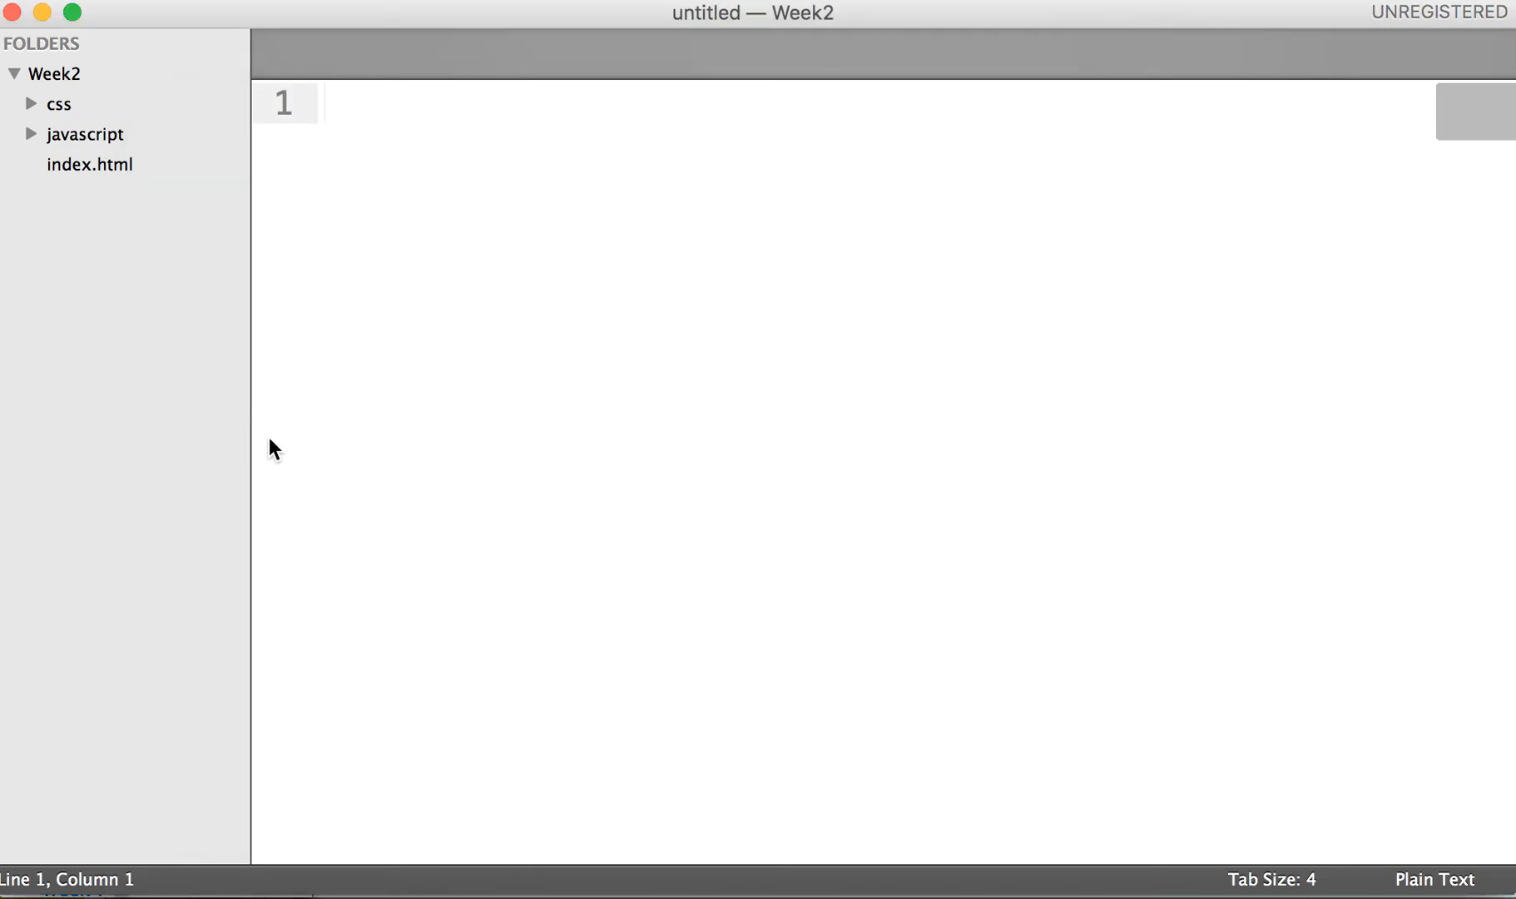